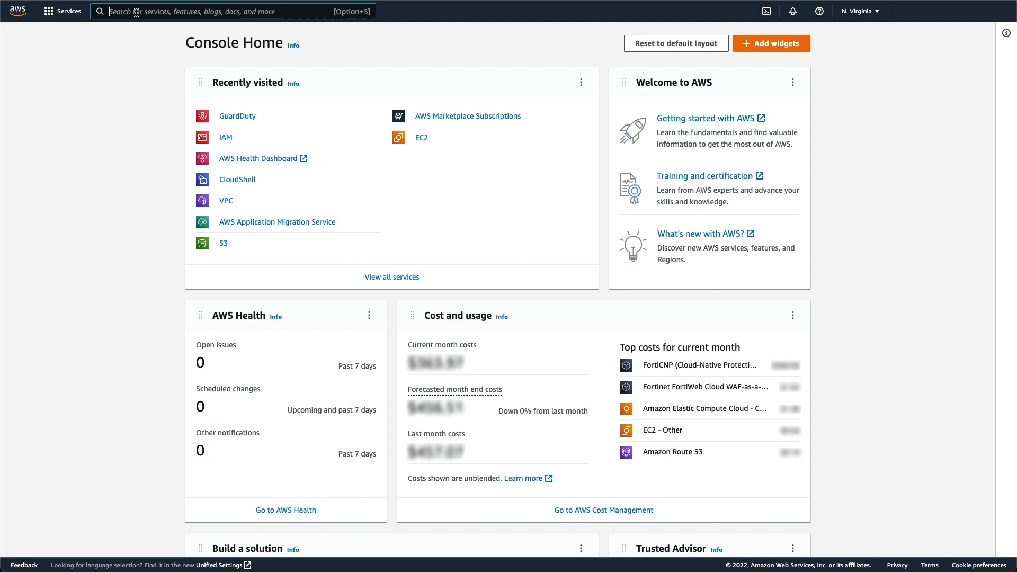
- Search for GuardDuty, get started and enable GuardDuty for the account
text(guardDuty)
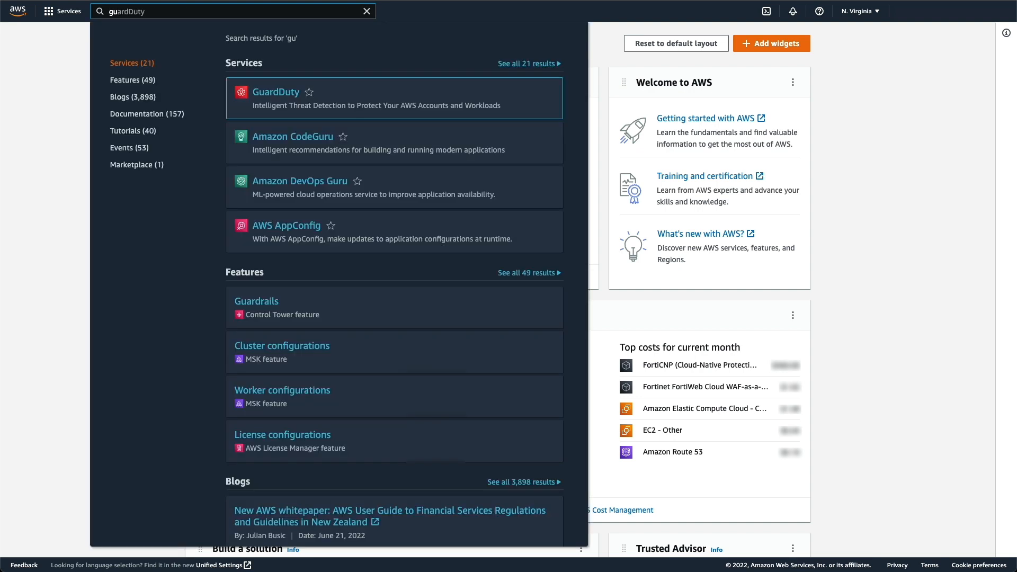
mouse_move(258, 102)
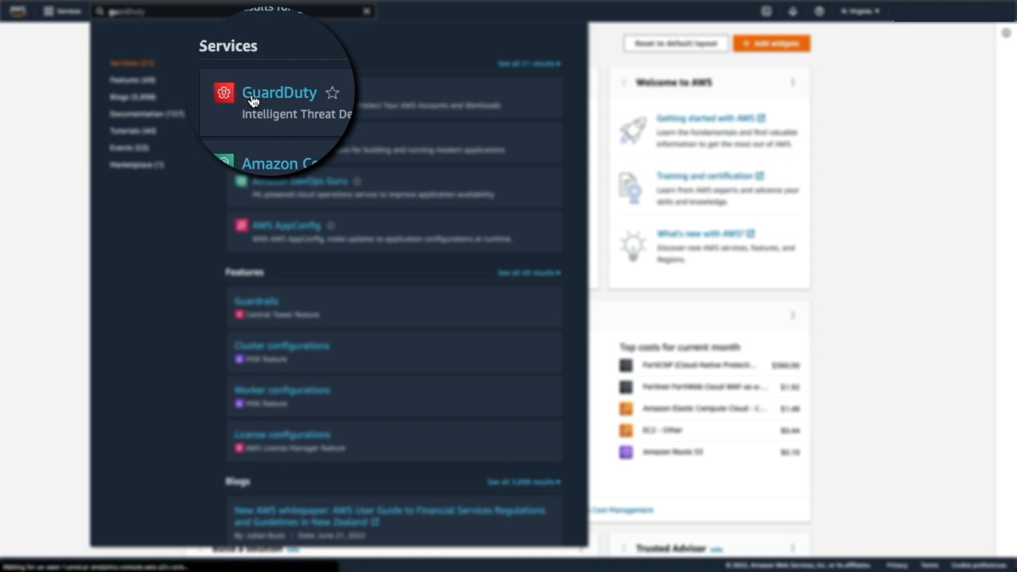
click(279, 92)
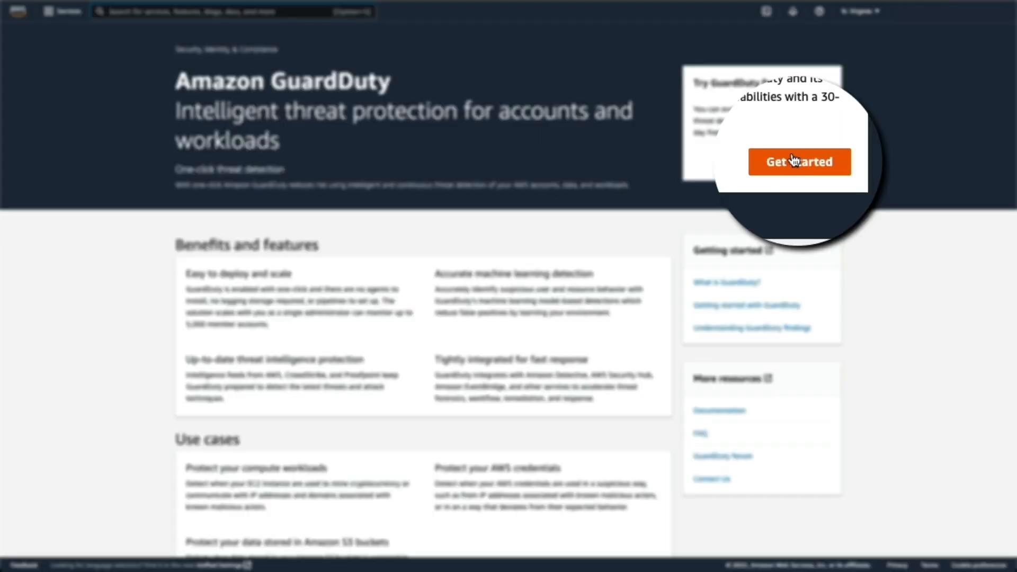
click(798, 162)
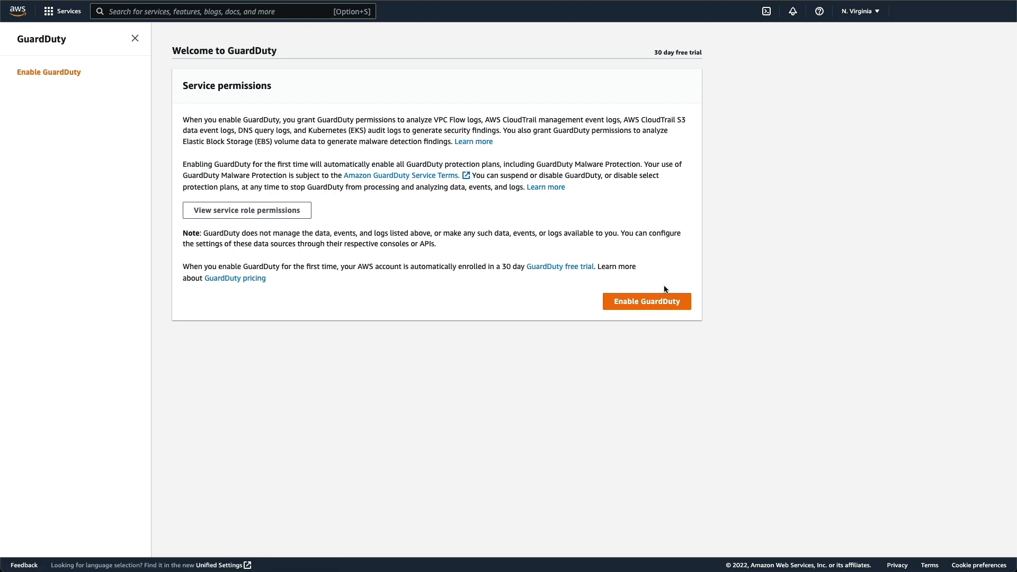
click(647, 301)
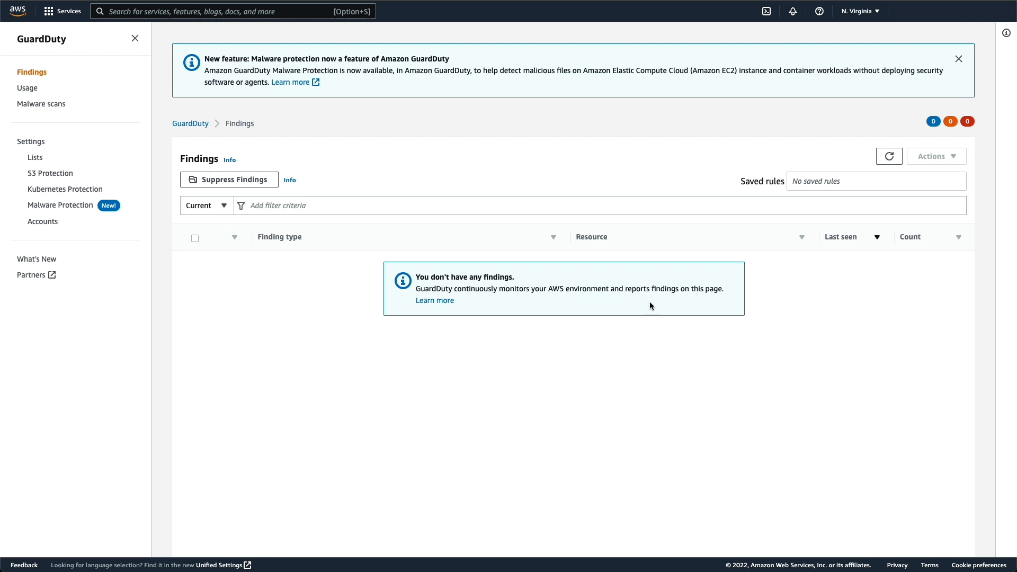
- Find Amazon Inspector via search, get started and enable Inspector for the account
text(insp)
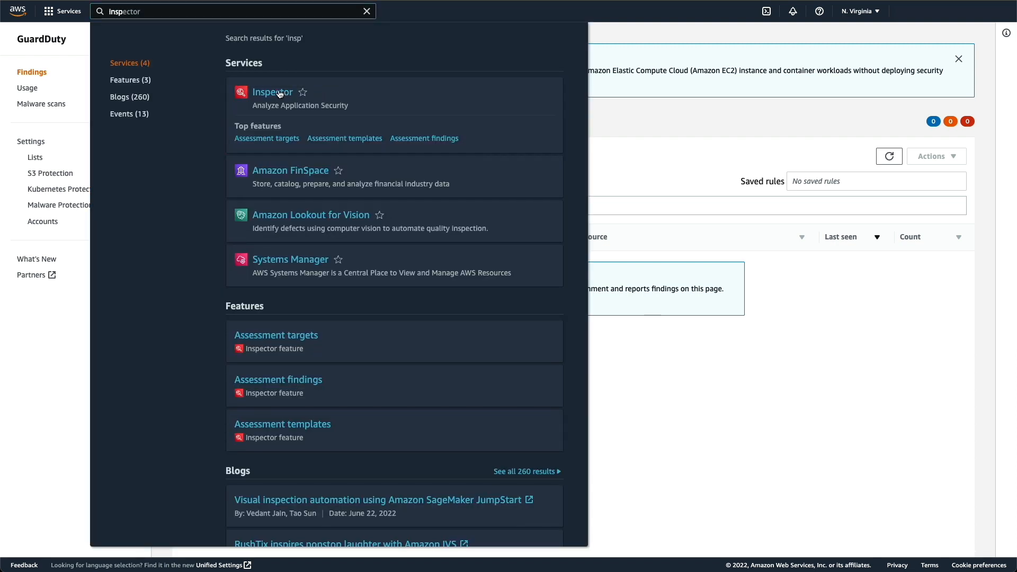
click(271, 92)
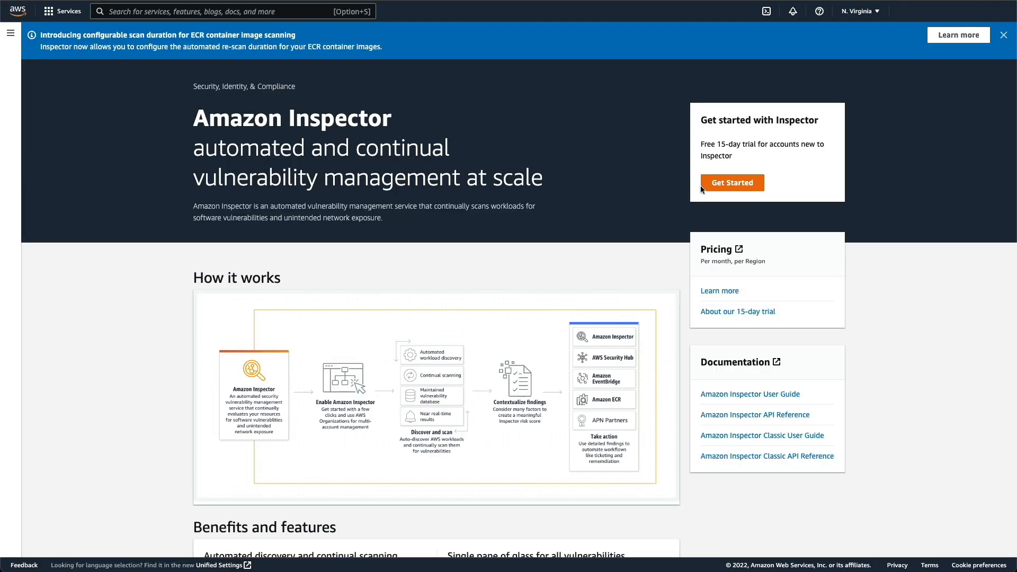
click(731, 182)
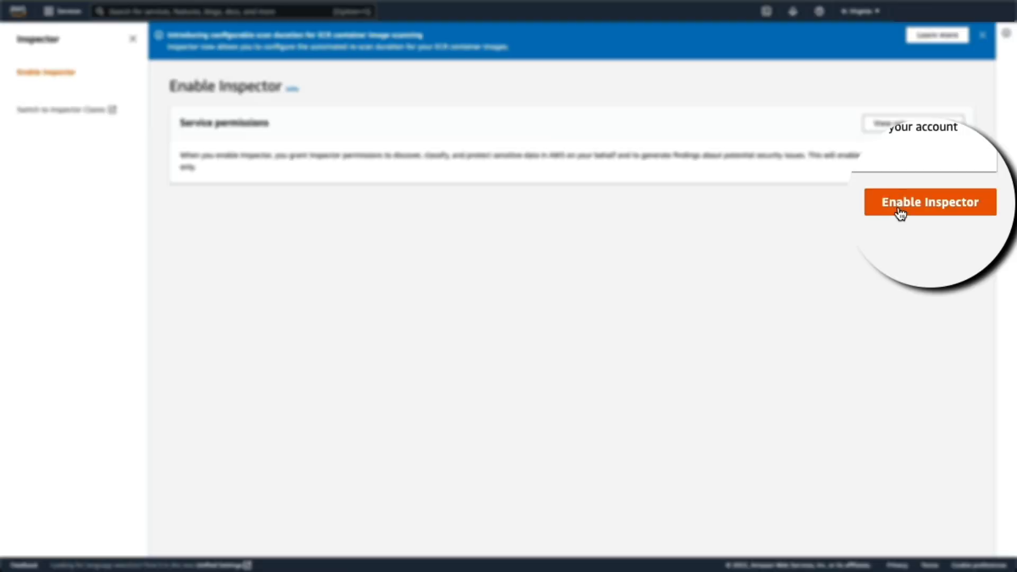
click(929, 202)
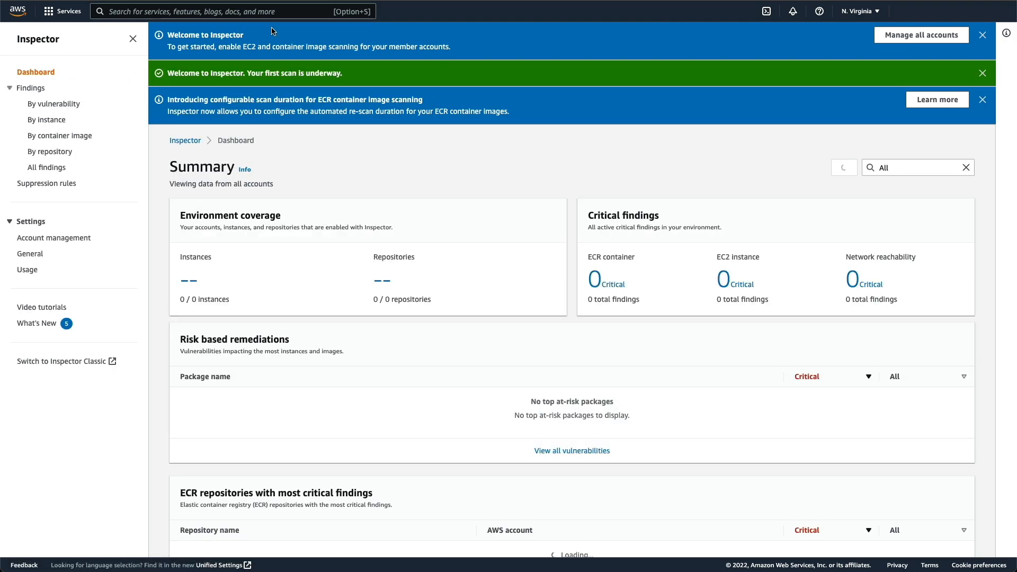
text(s)
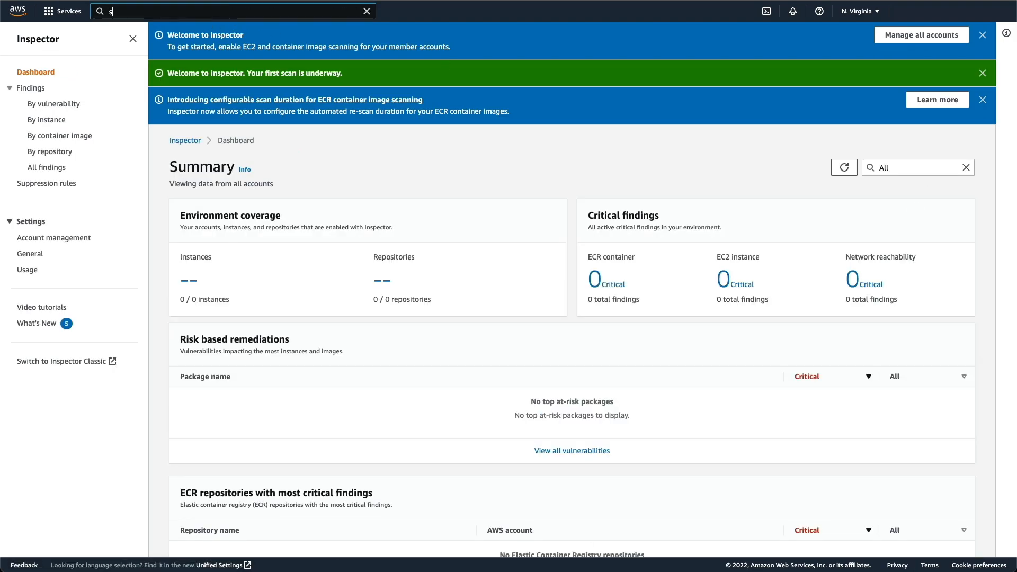
- Open Security Hub and enable it with the default two security standards
text(ecure tunneling)
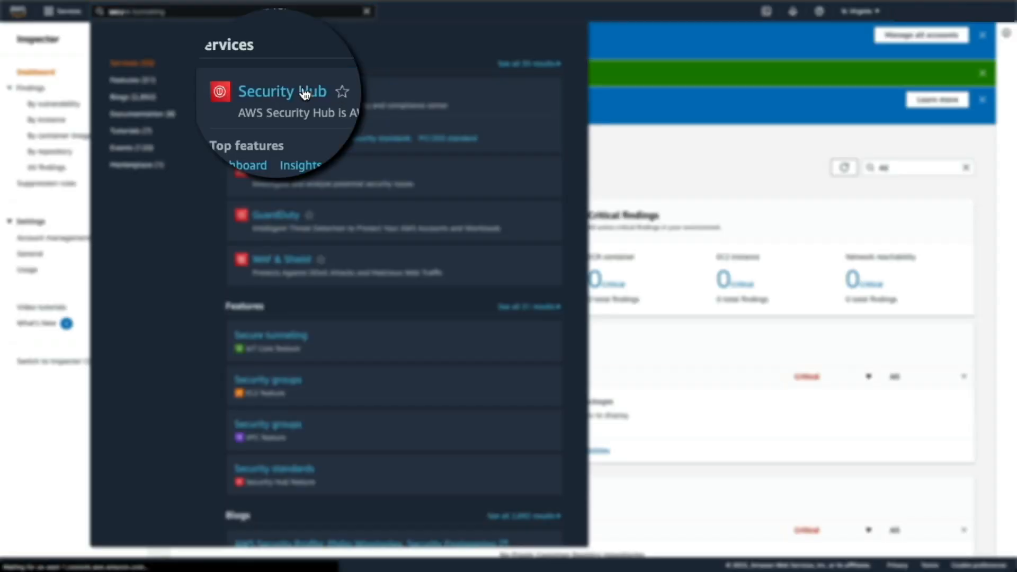
click(281, 91)
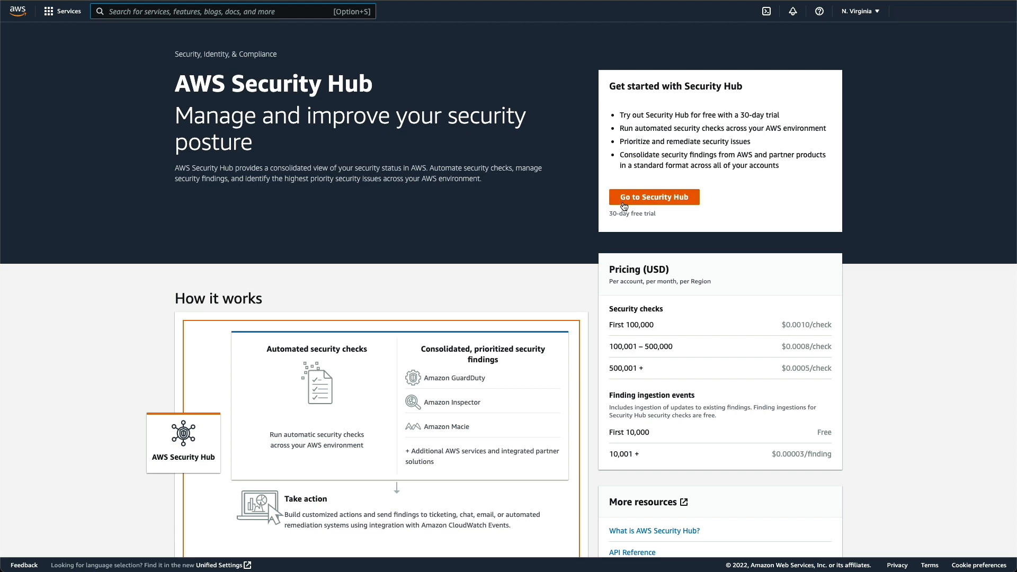
click(654, 196)
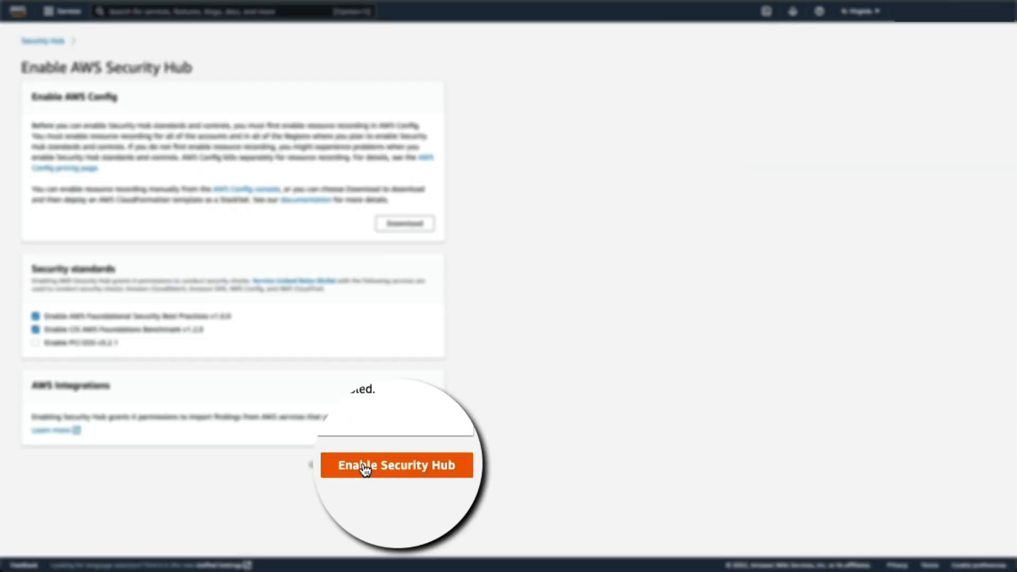
click(396, 465)
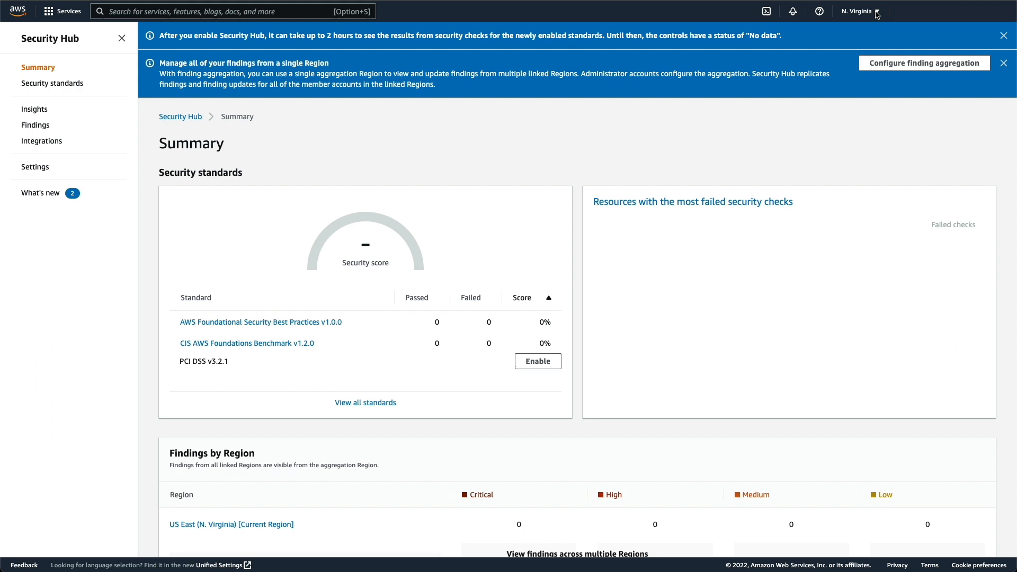
- Switch to US West (Oregon) and enable Security Hub there with default standards
click(857, 12)
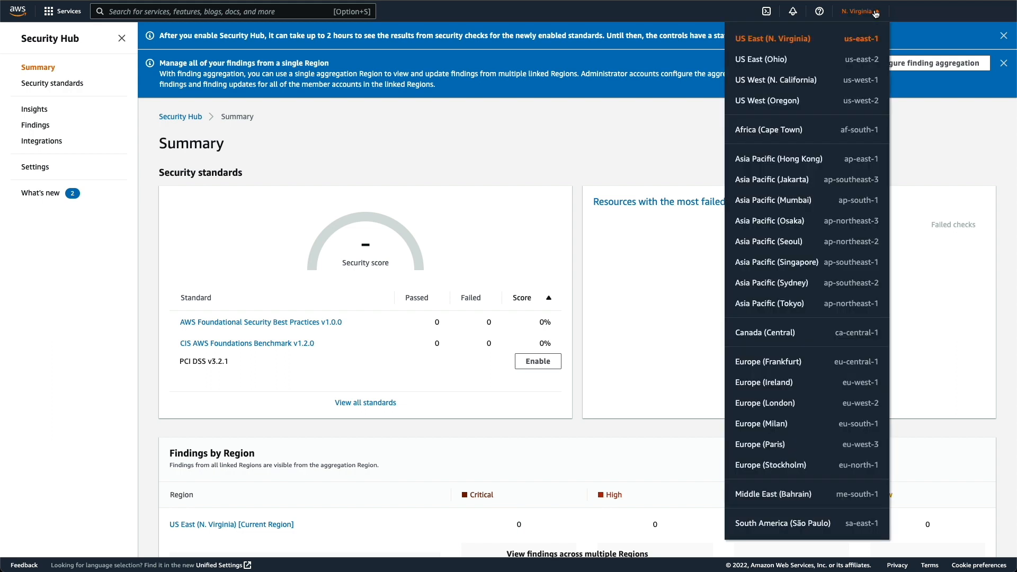
mouse_move(766, 101)
text(s)
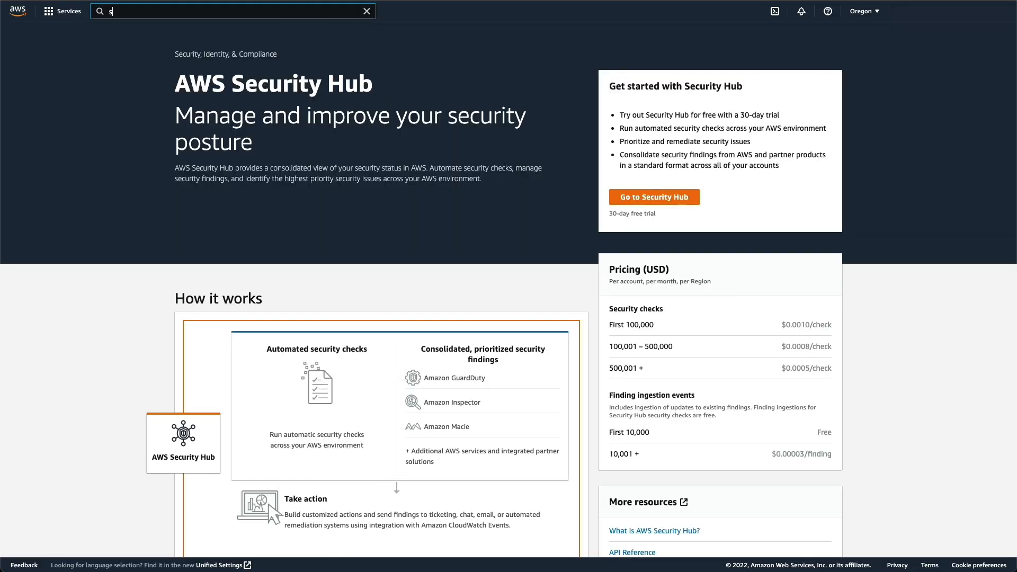
text(ecure tunneling)
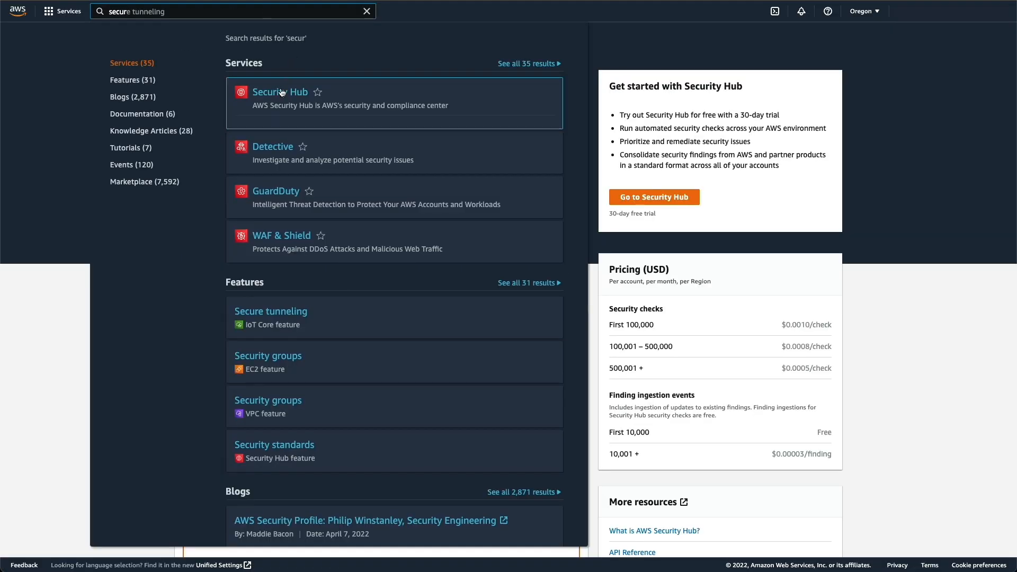
click(279, 91)
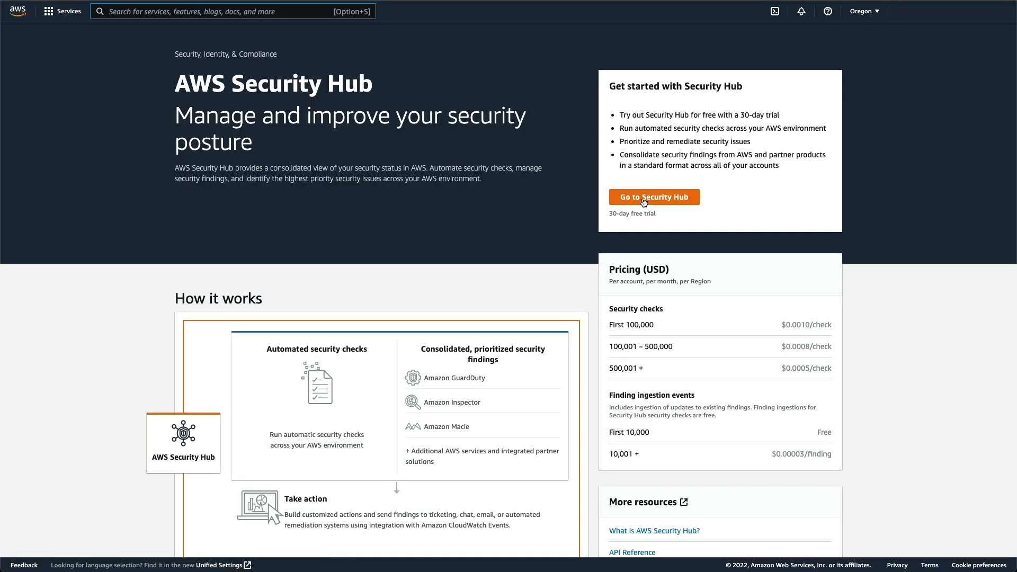
click(653, 197)
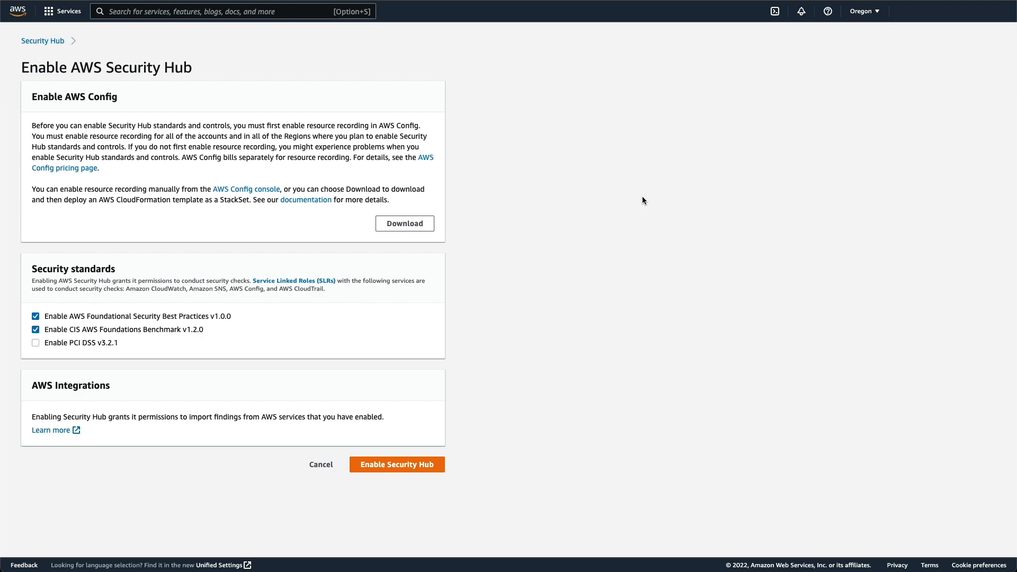
click(396, 464)
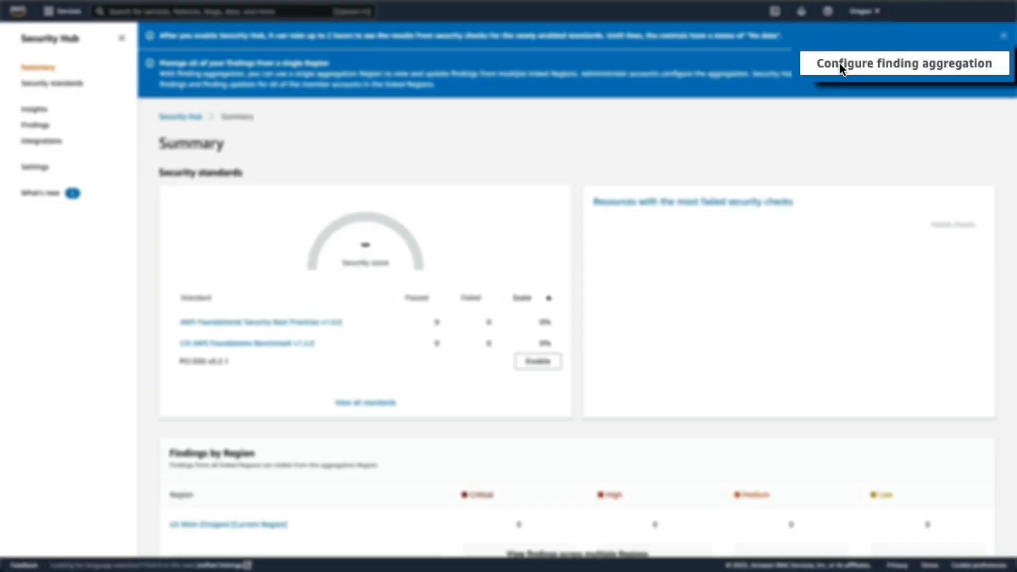
- Open Security Hub's finding aggregation settings on the way to the FortiCNP Marketplace listing
click(35, 167)
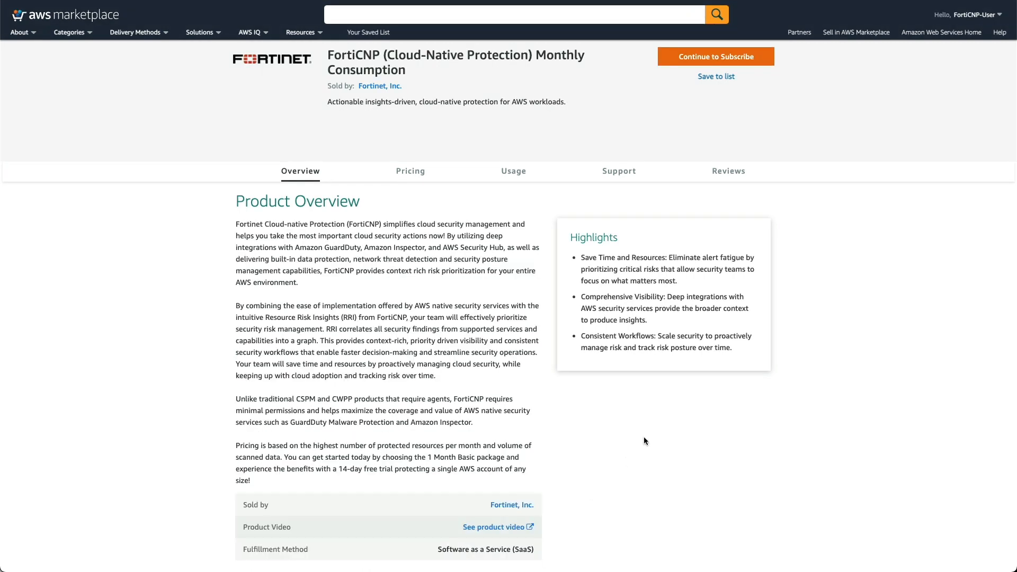
- Subscribe to FortiCNP Monthly Consumption and proceed to set up the FortiCloud account
click(715, 56)
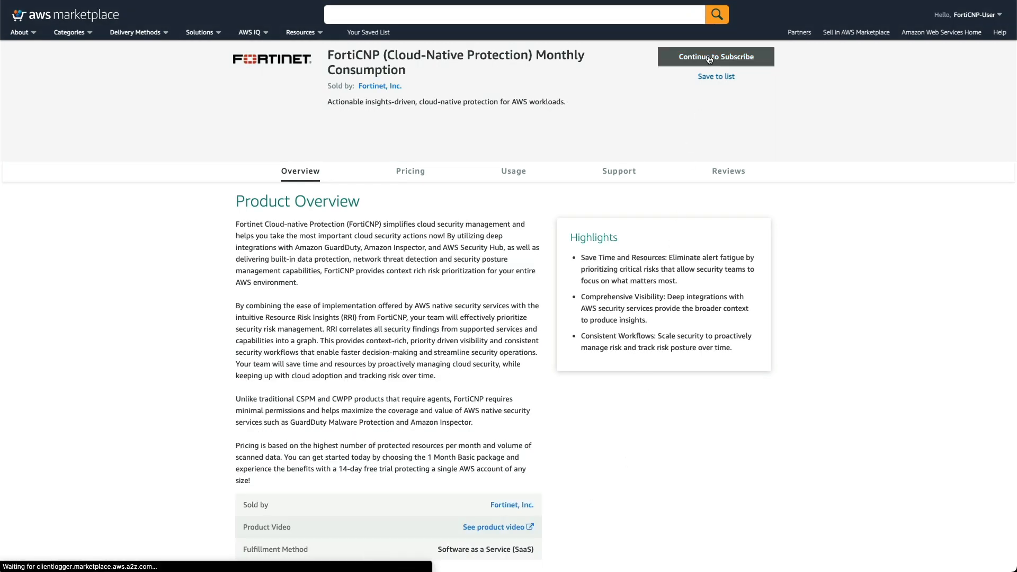
click(714, 57)
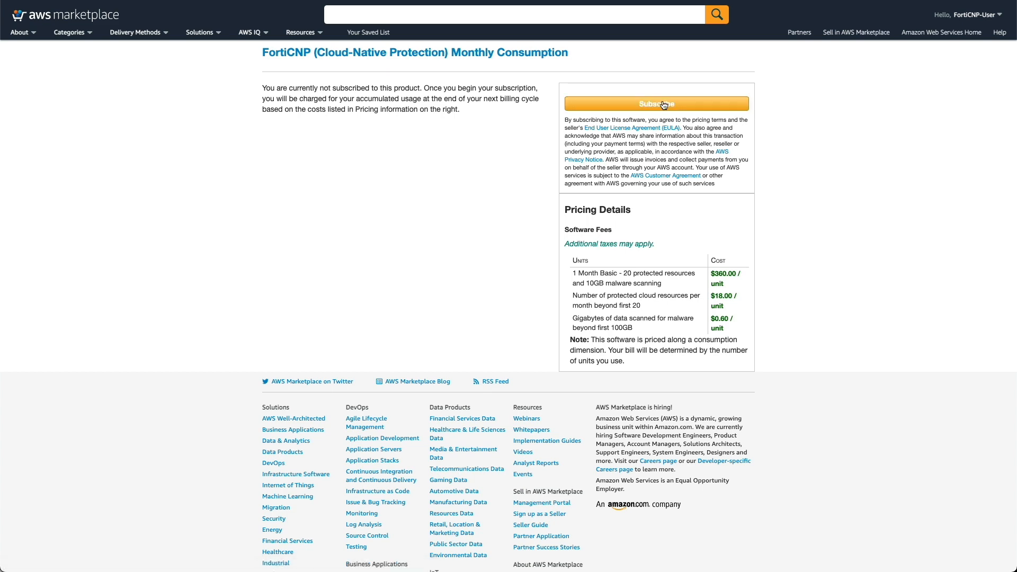
click(655, 103)
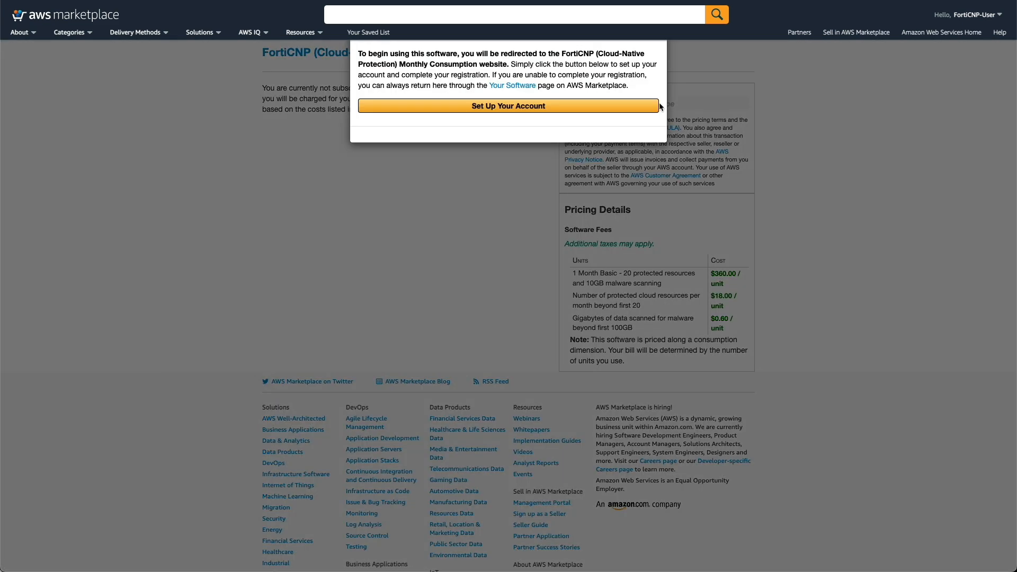
click(508, 106)
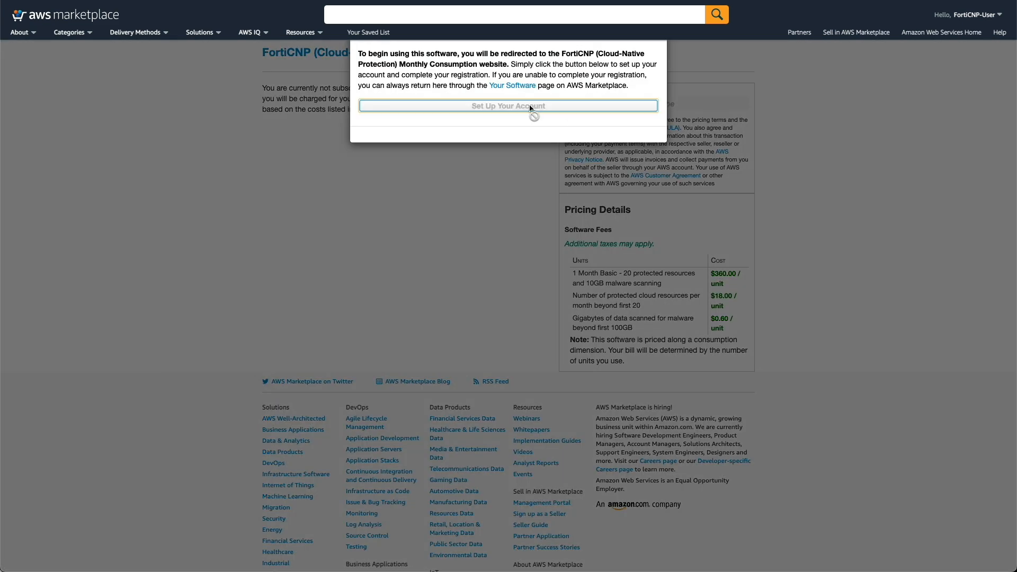
click(508, 106)
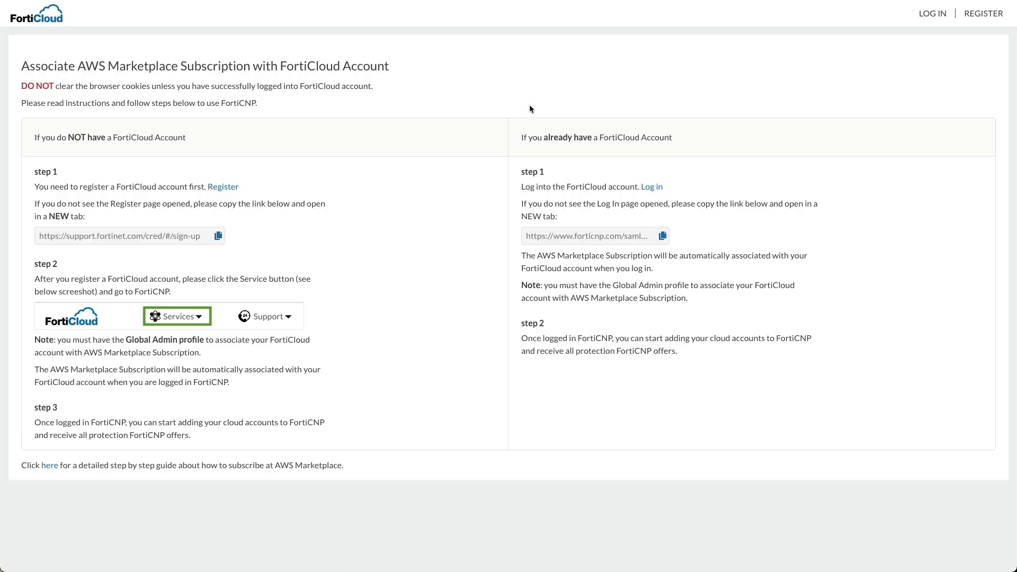
- Follow the Register link under step 1 to open the FortiCloud registration form
click(652, 186)
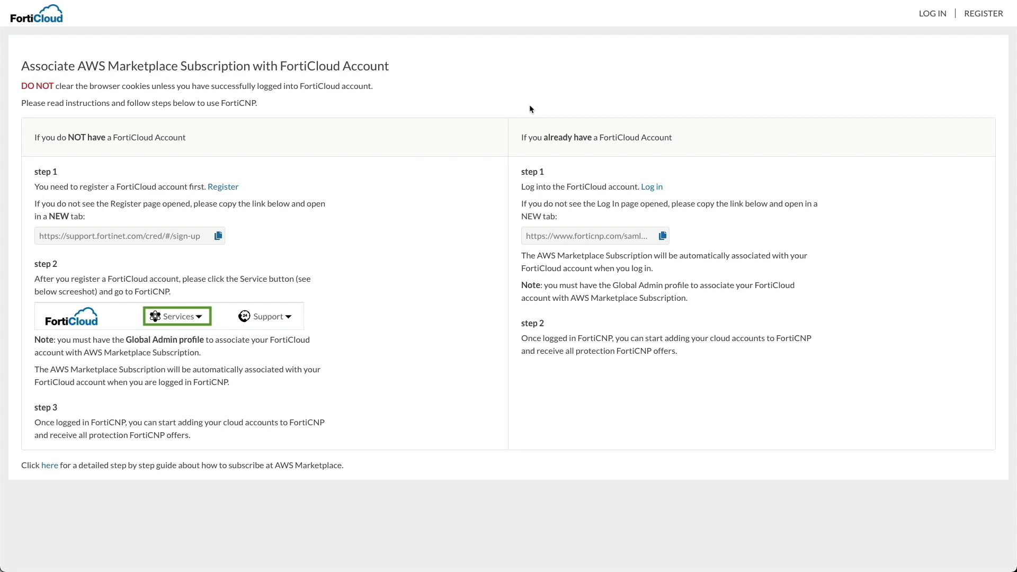
mouse_move(534, 107)
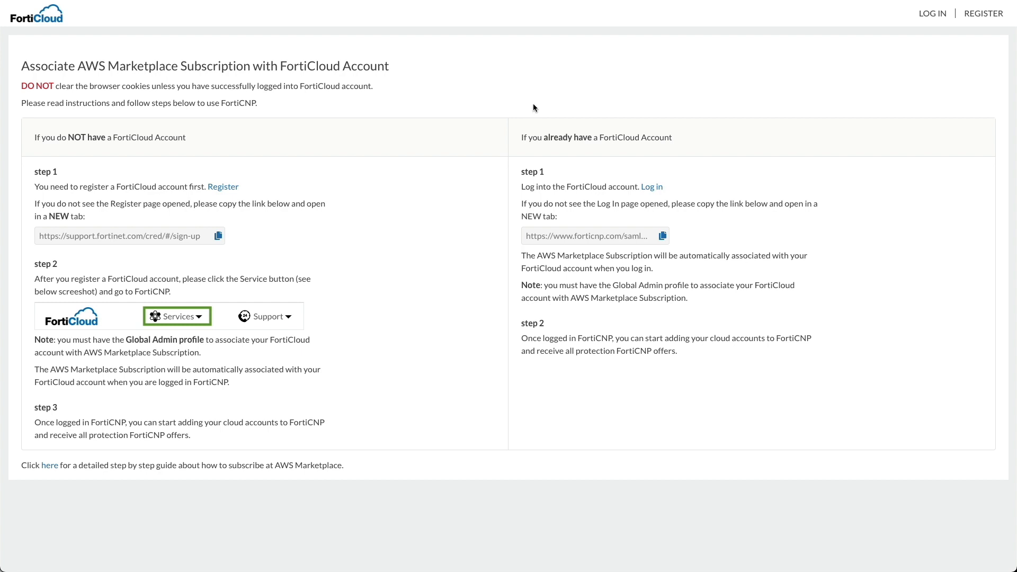
mouse_move(509, 113)
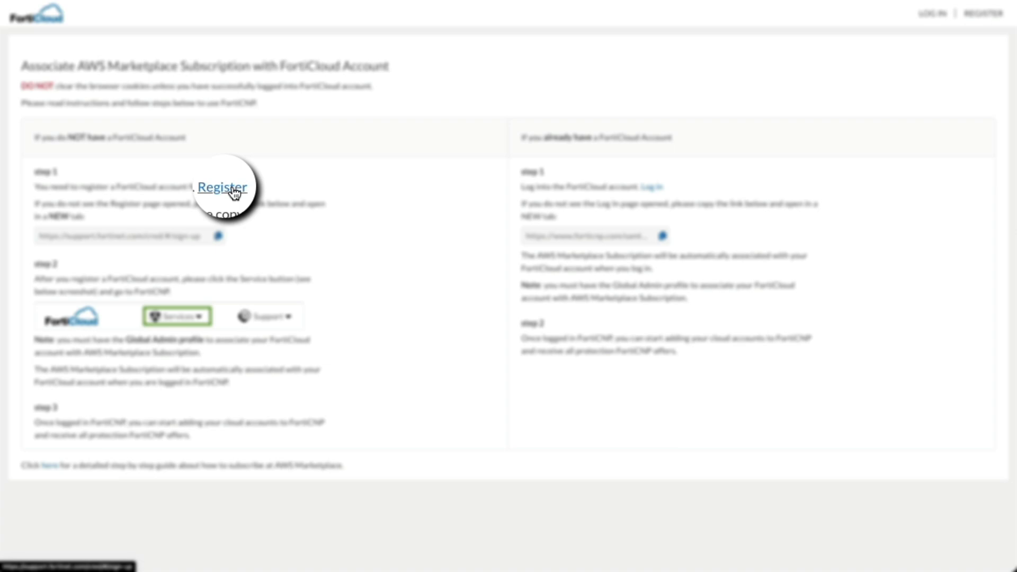
click(222, 188)
text(MFJ)
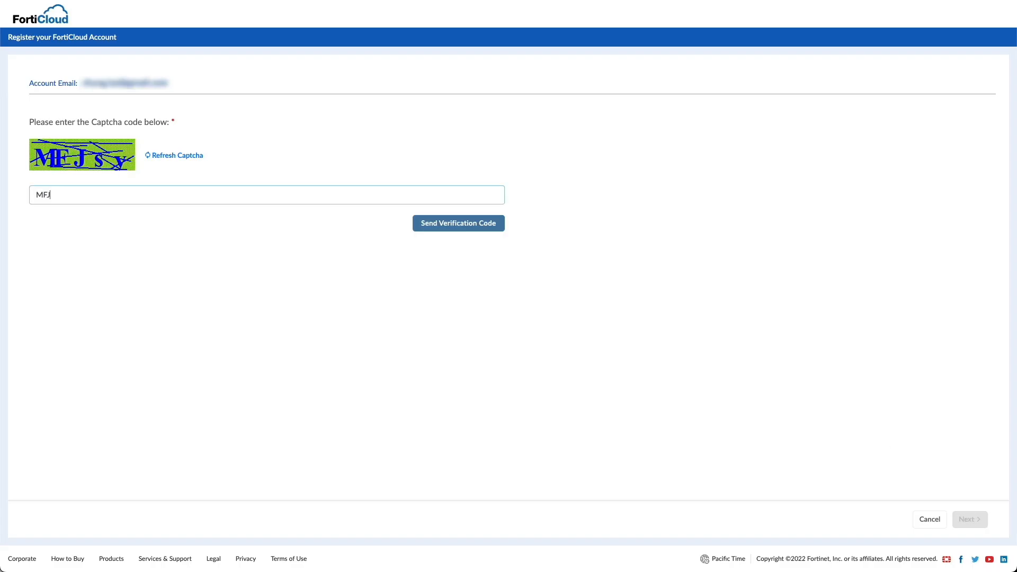
- Submit the captcha and the new account login credentials
click(458, 223)
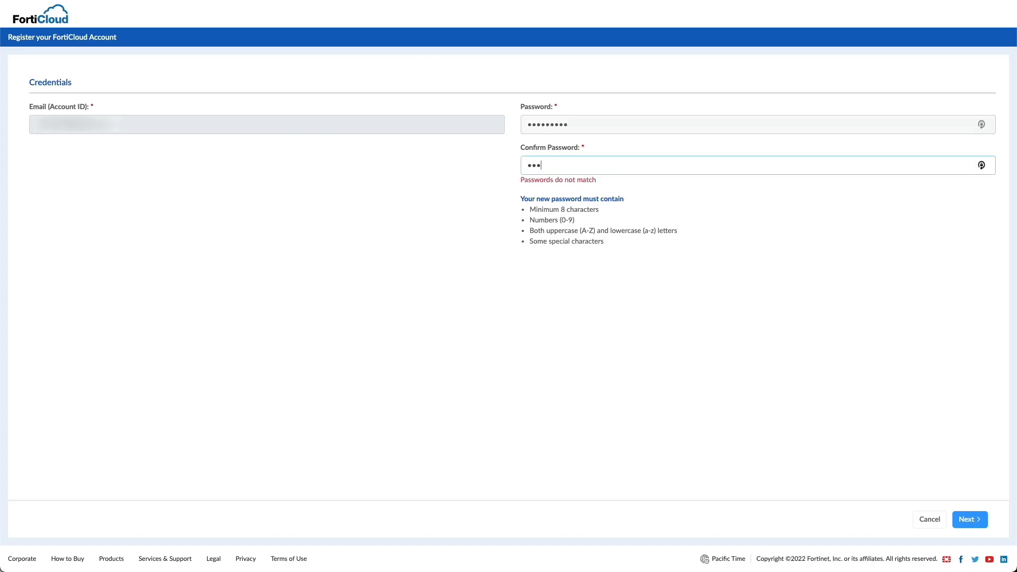
click(968, 519)
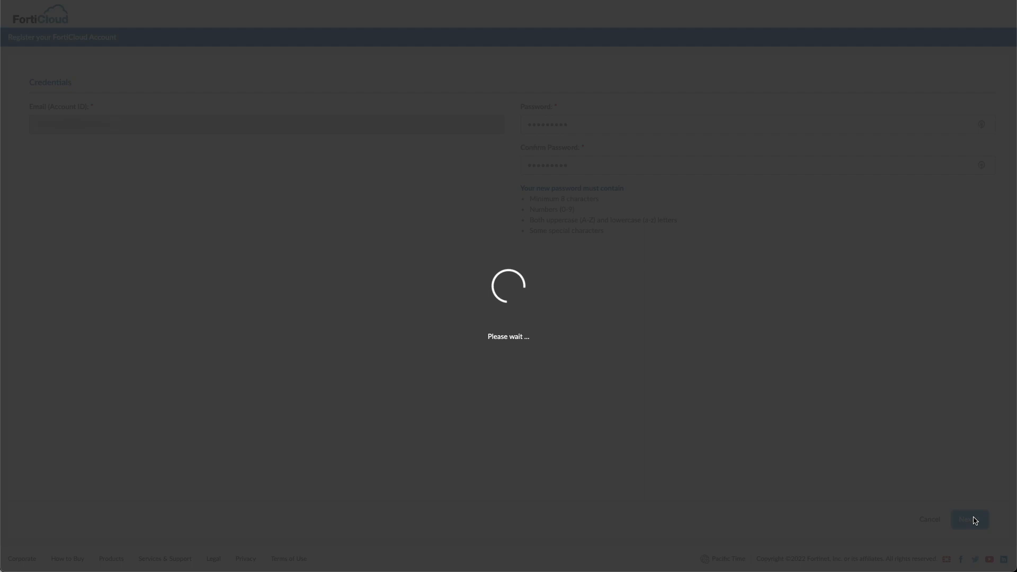
click(967, 519)
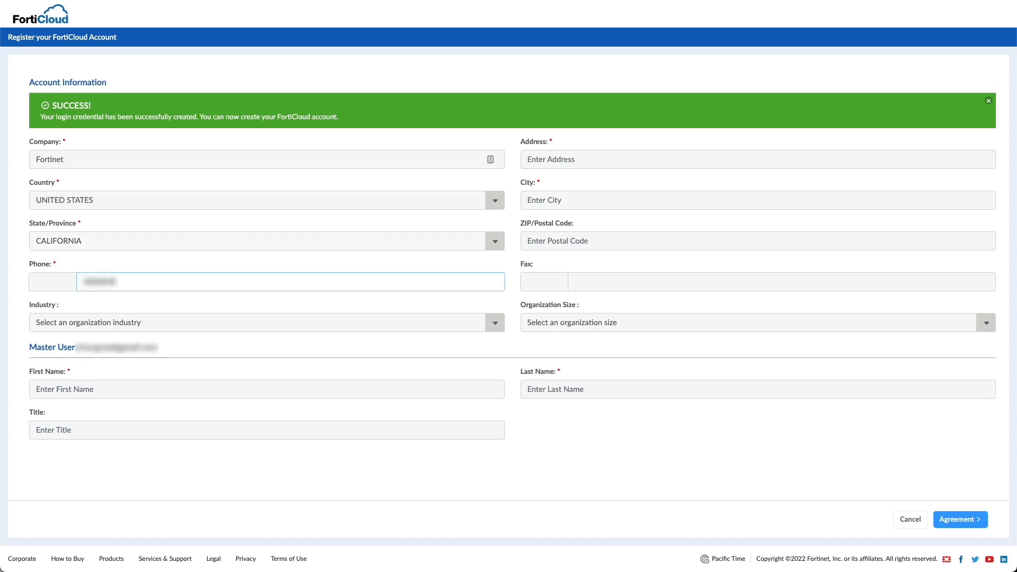
click(52, 282)
text(+1)
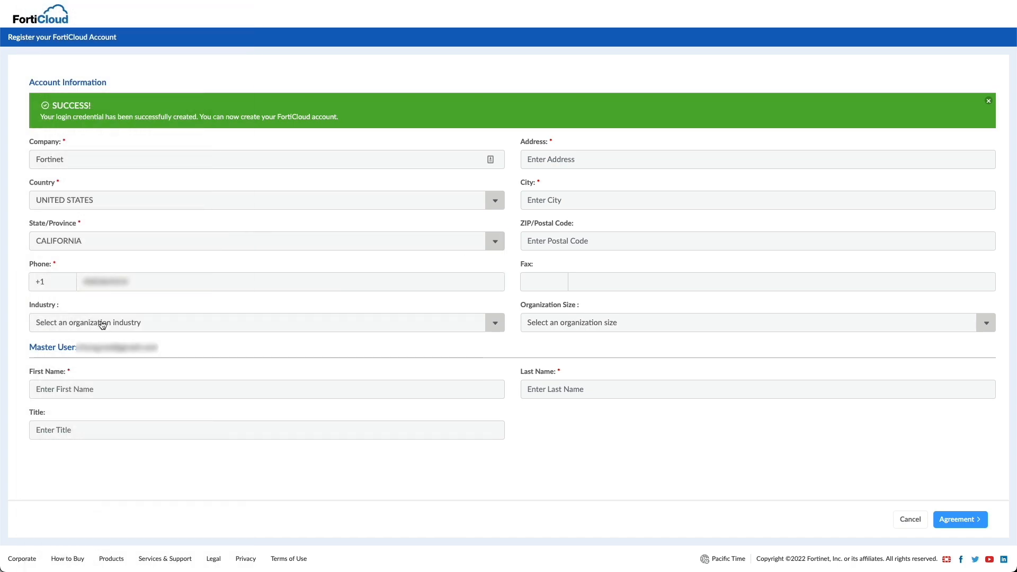
text(899 Ki)
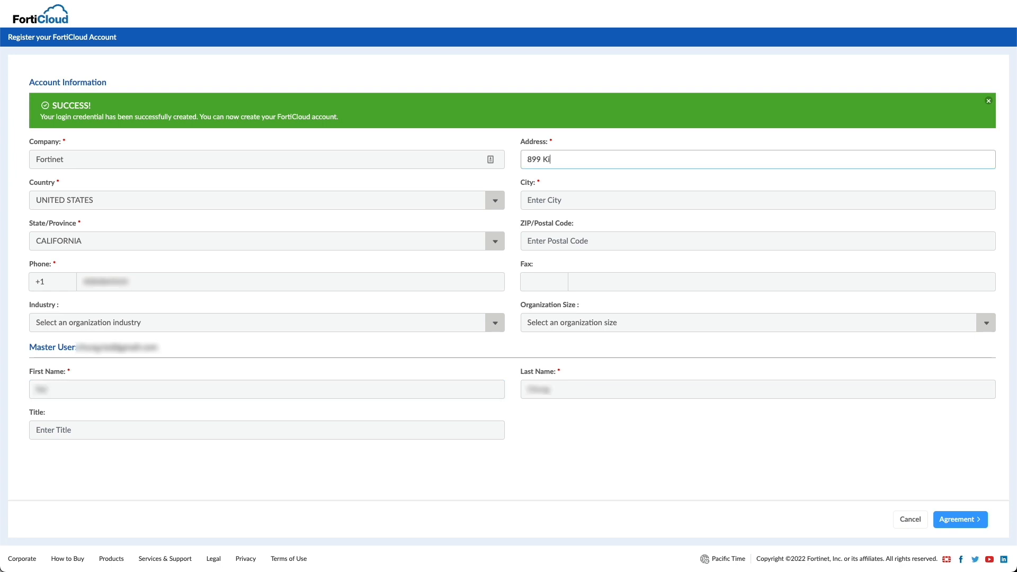
text(Sunny)
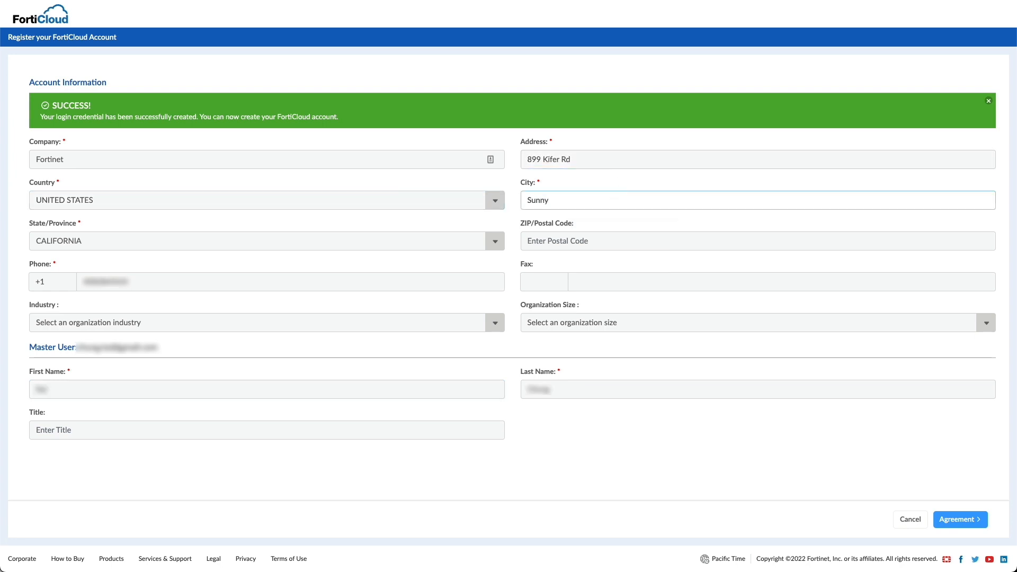
text(94086)
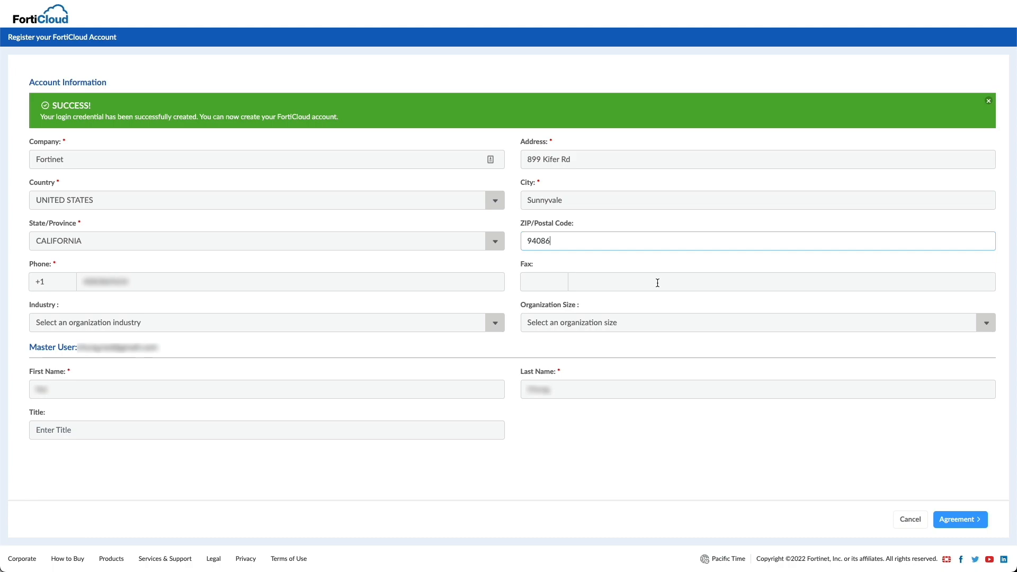
click(959, 519)
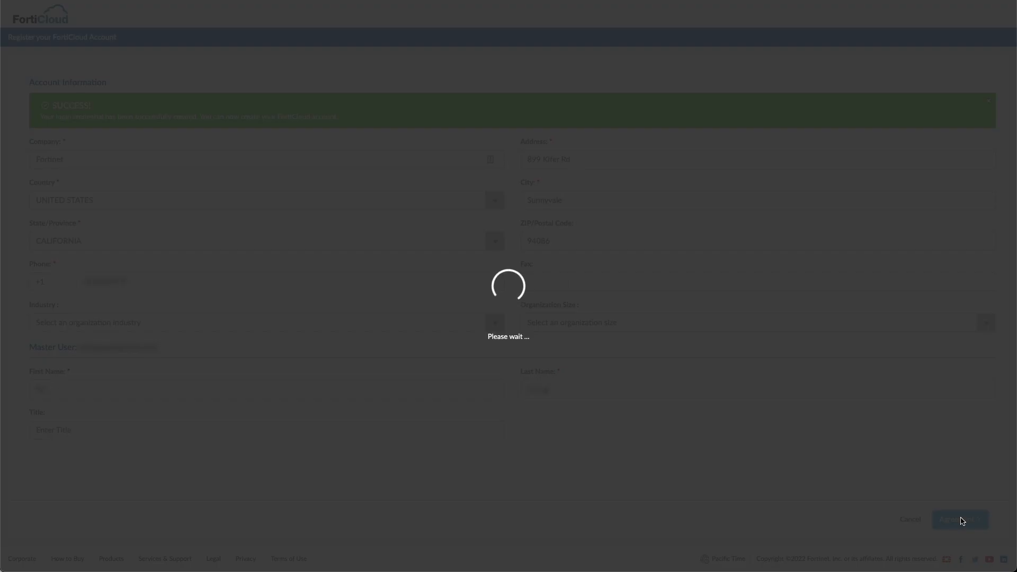
click(960, 519)
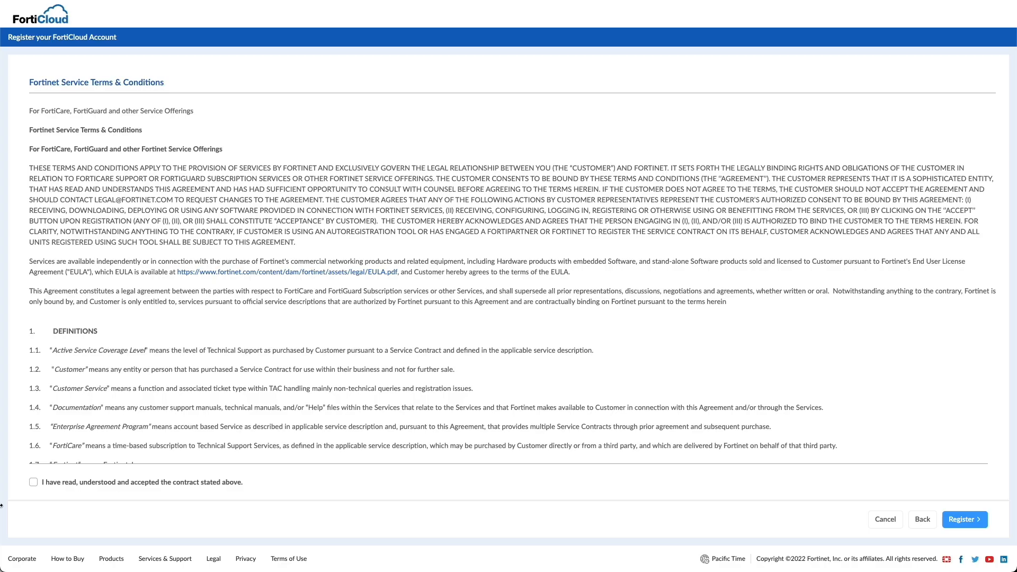
click(963, 520)
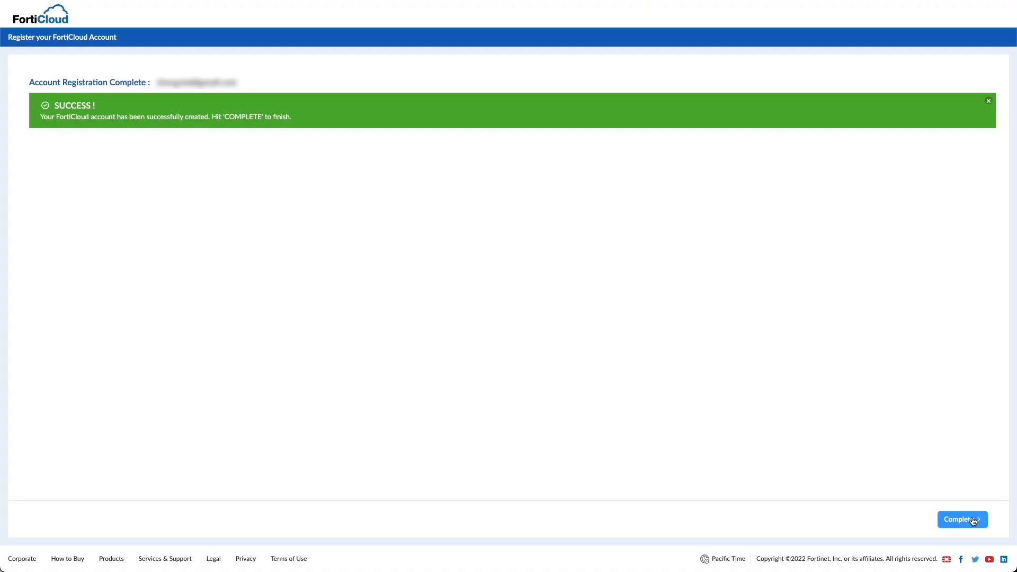
- Complete registration, log in with the new account, and open FortiCNP from Services
click(962, 520)
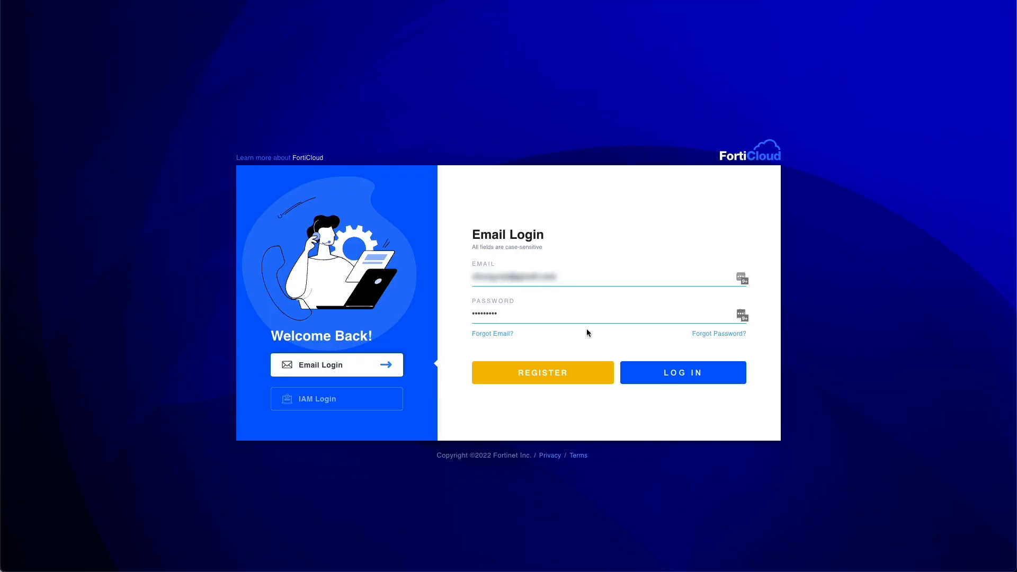
click(683, 373)
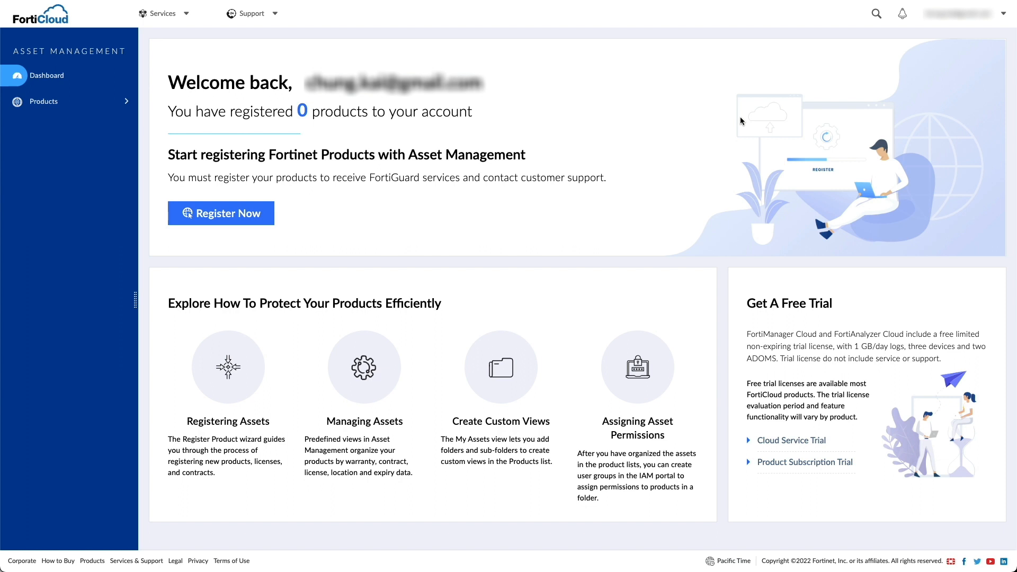
mouse_move(235, 22)
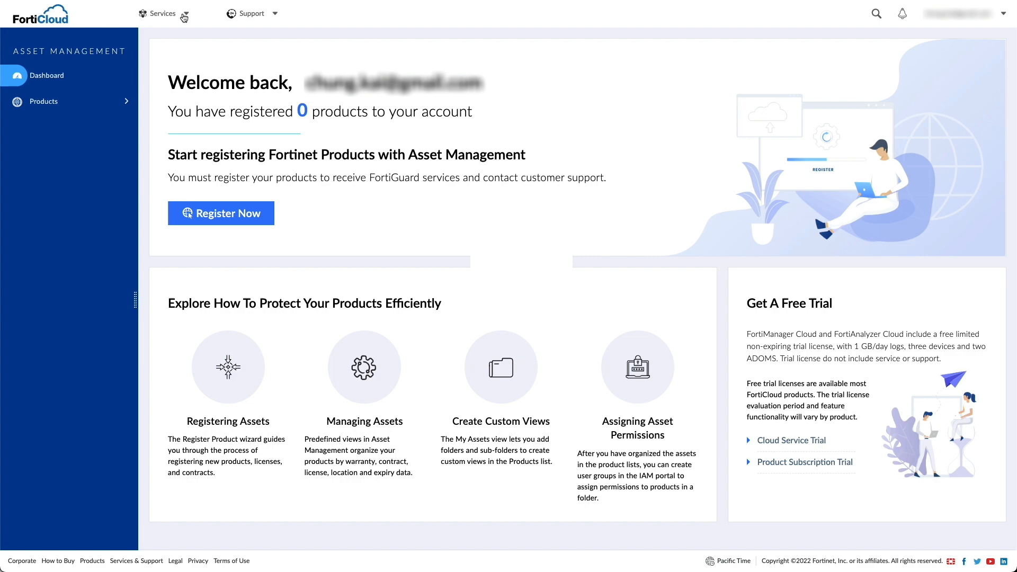
click(160, 12)
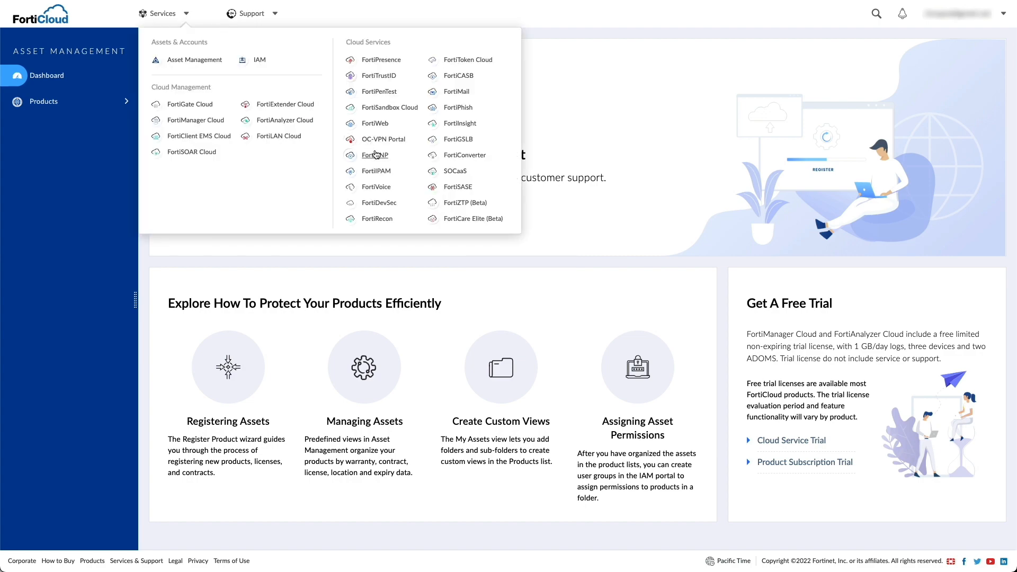
click(375, 154)
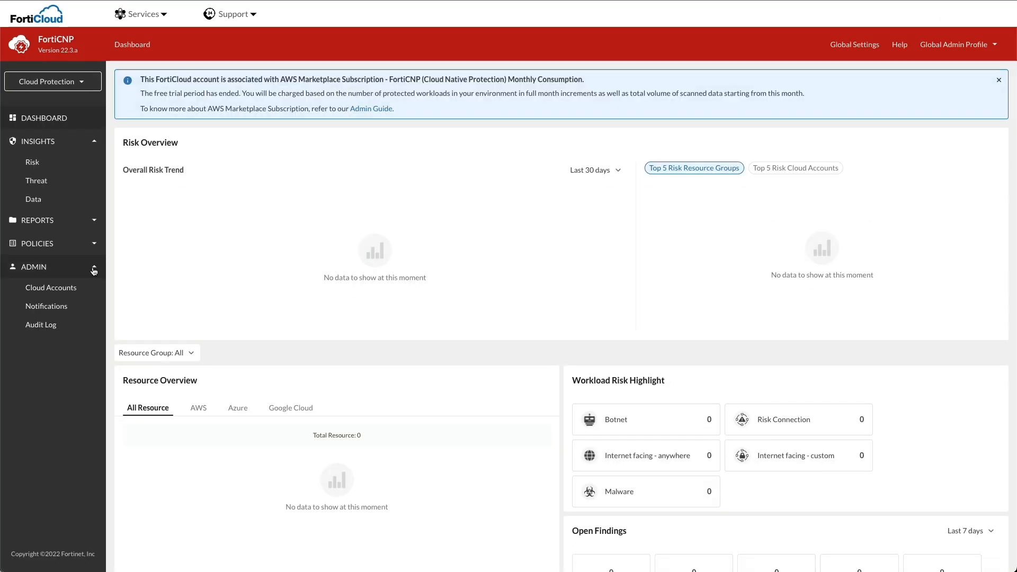
mouse_move(84, 285)
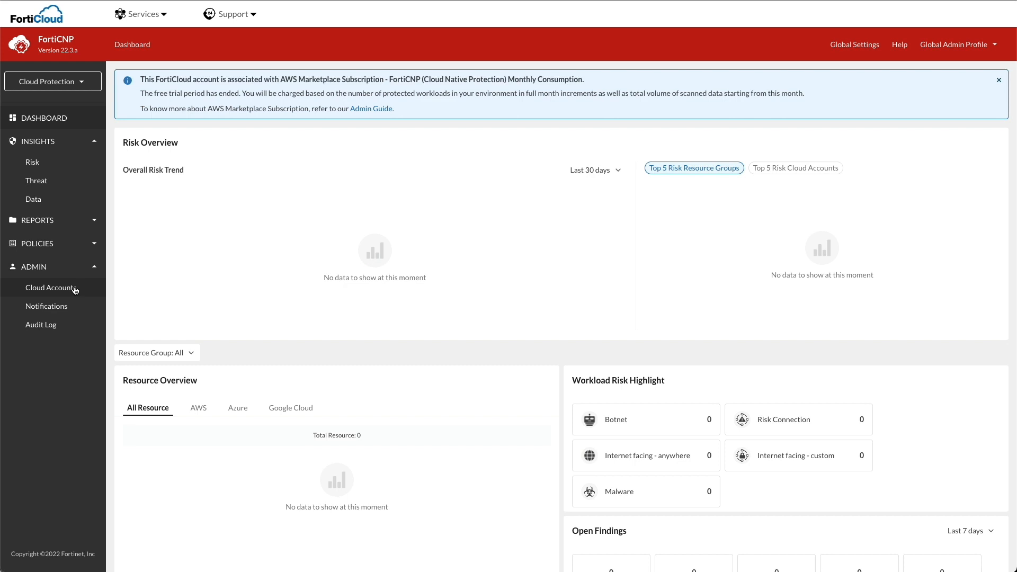
- In Cloud Accounts, add a new AWS account using Add 1 Account Automatically
click(50, 287)
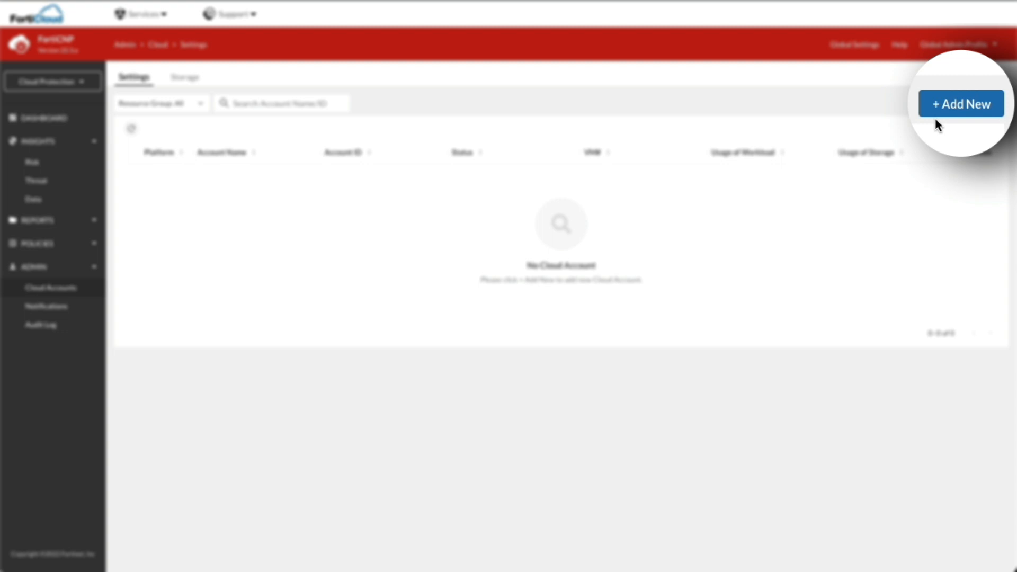
click(981, 103)
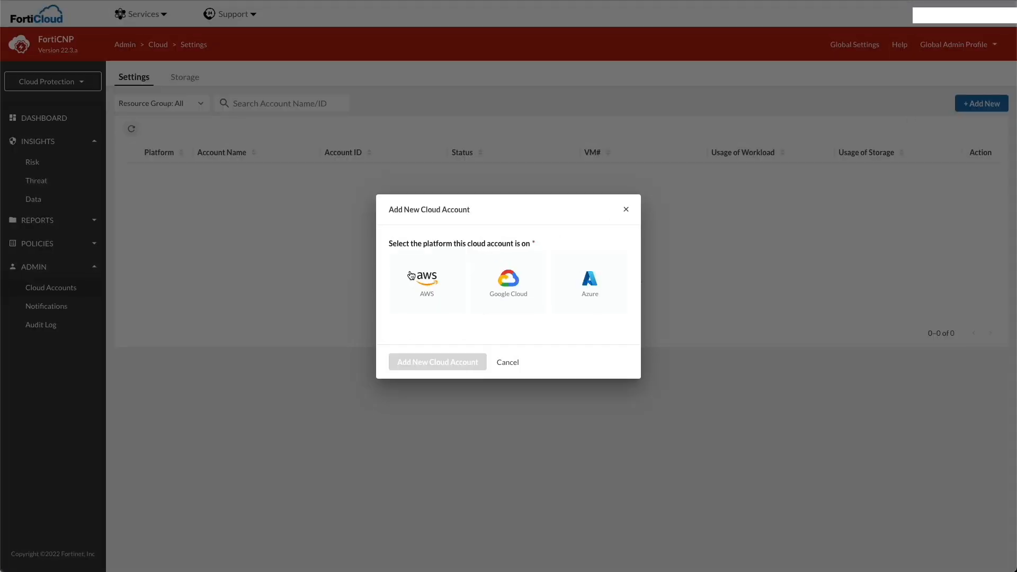
click(426, 279)
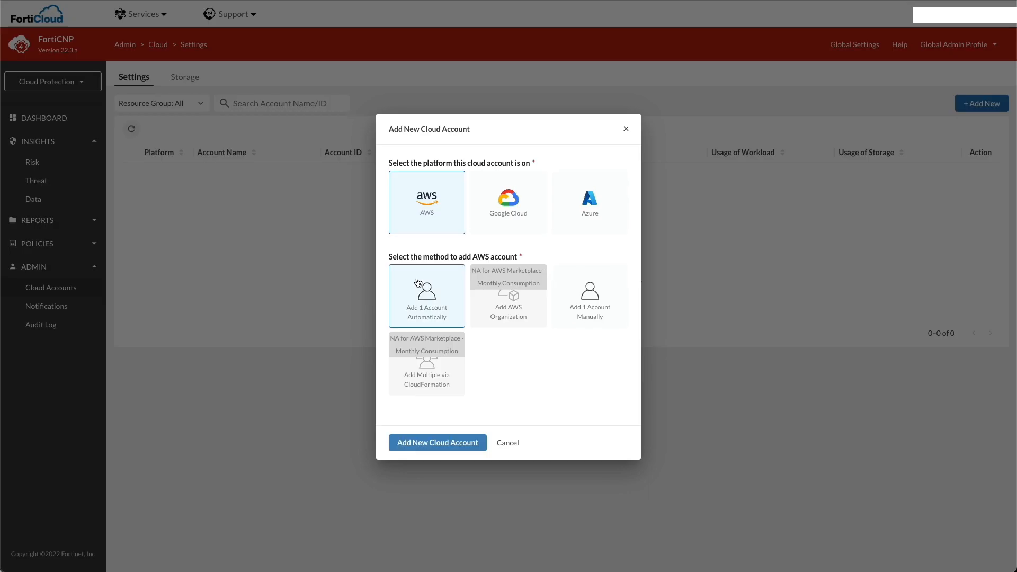
click(437, 442)
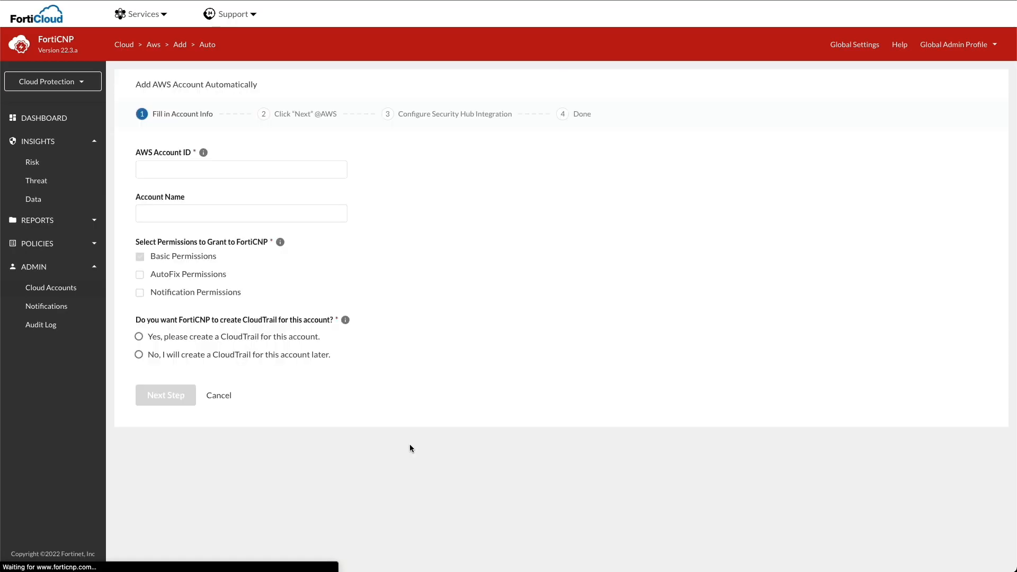
mouse_move(207, 161)
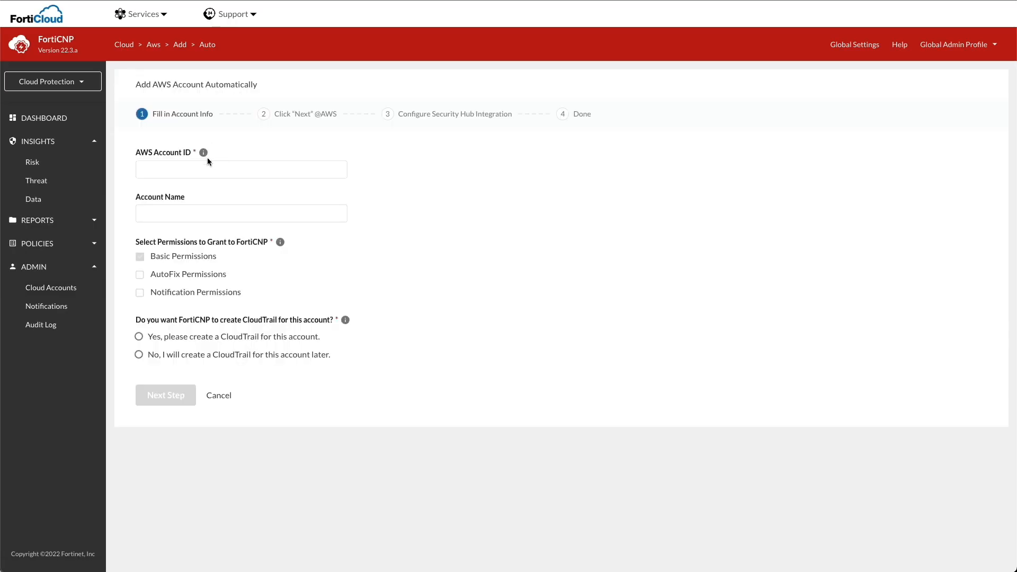
- Enter the account info named 'AWS' with CloudTrail creation chosen, and advance to step 2
click(240, 169)
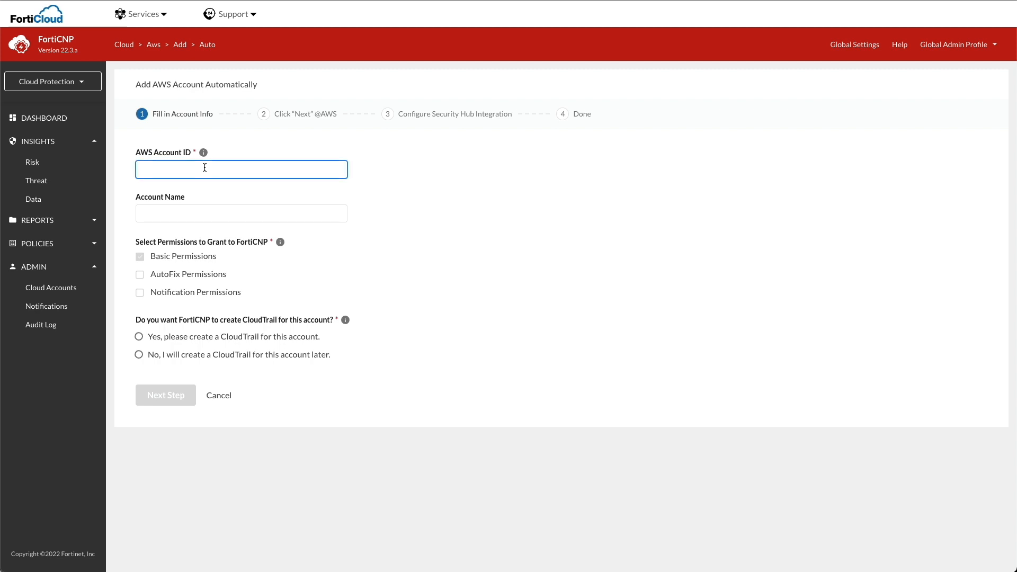
click(240, 214)
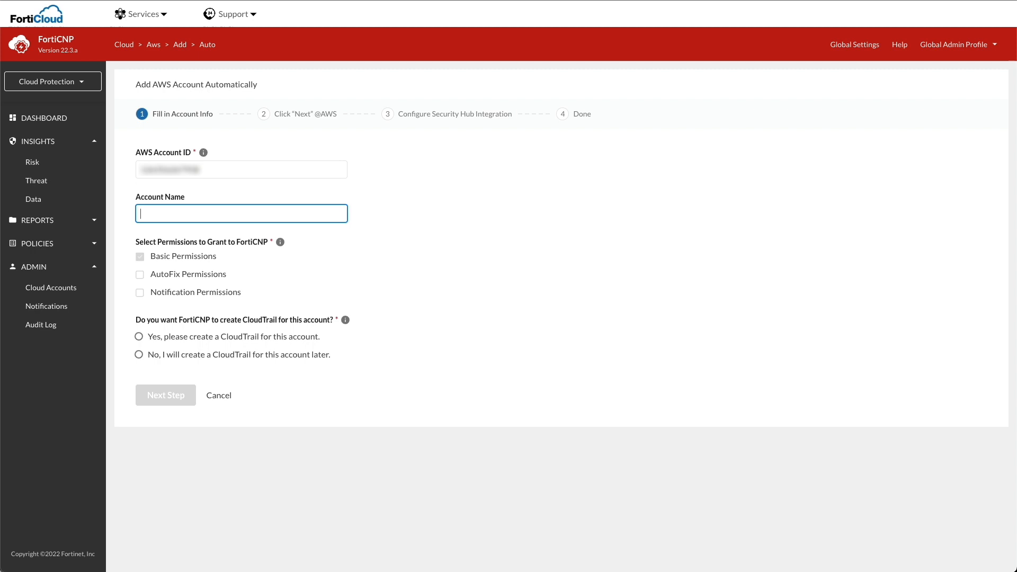
text(AWS)
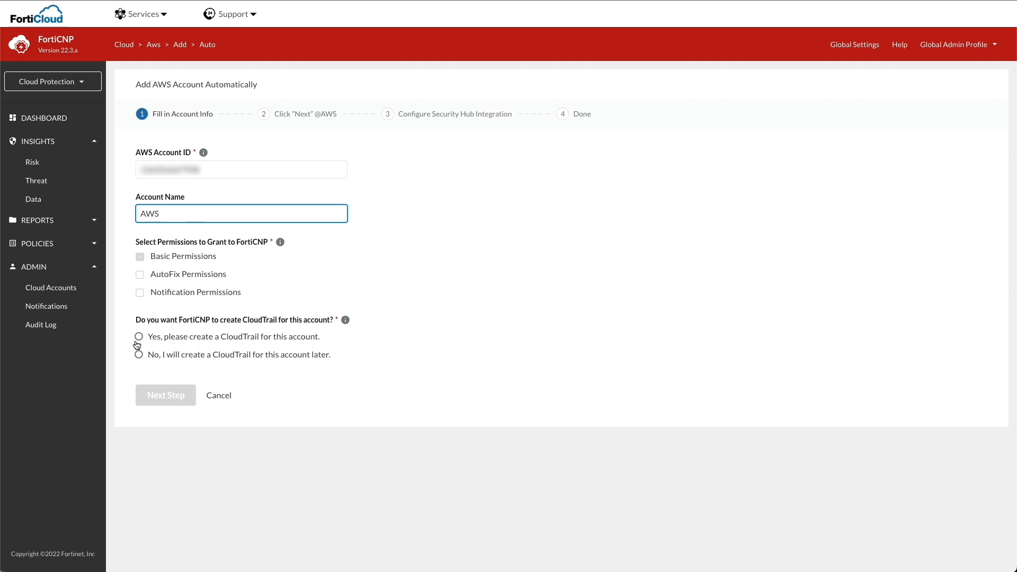
click(139, 336)
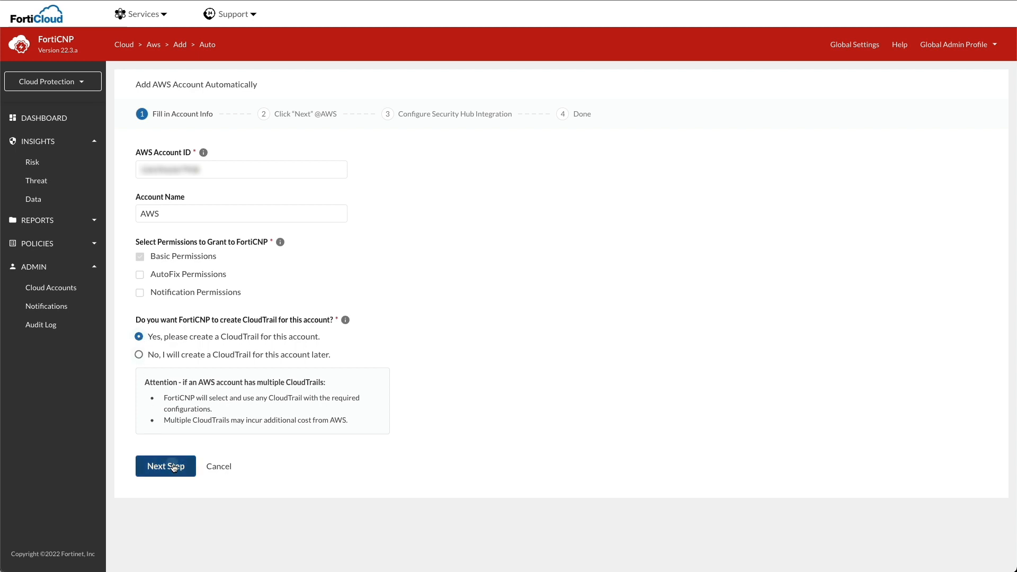
click(165, 466)
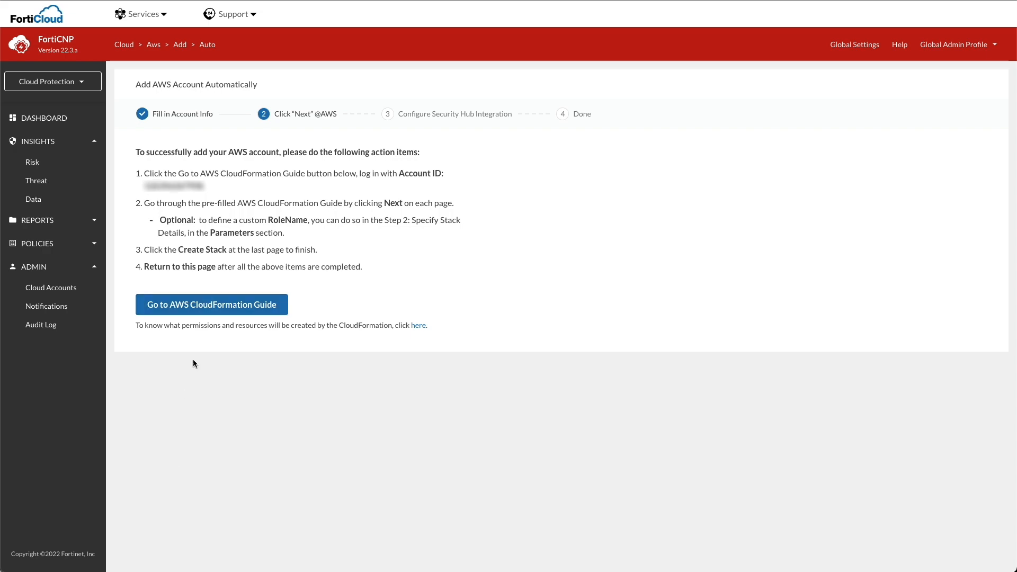
- Open the AWS CloudFormation Create stack page with FortiCNP's pre-filled CloudTrail role template
click(211, 305)
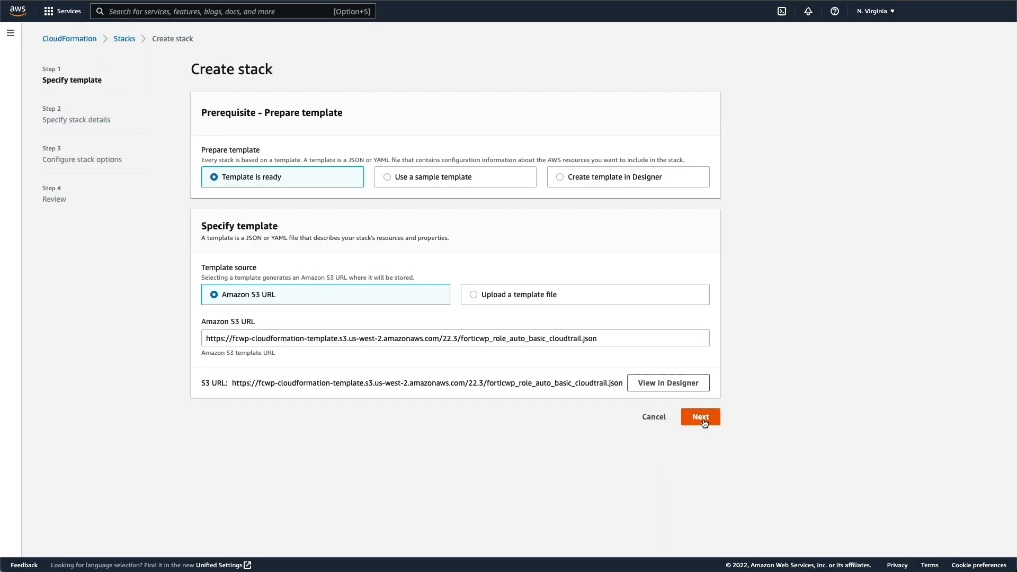
- Create the FortiCWP stack with default names and options, acknowledging IAM resource creation
click(700, 417)
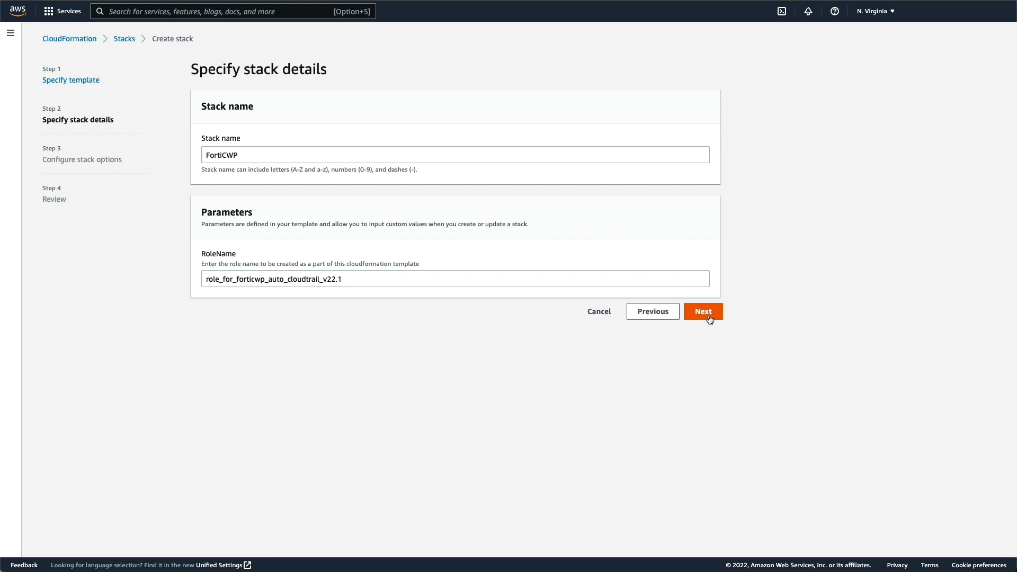
click(702, 312)
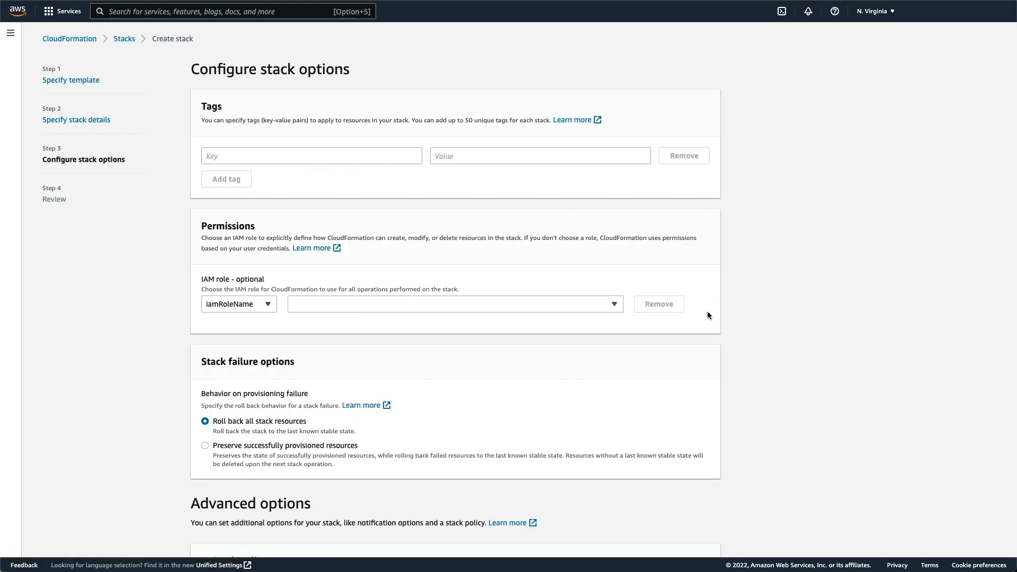
scroll(down, 3)
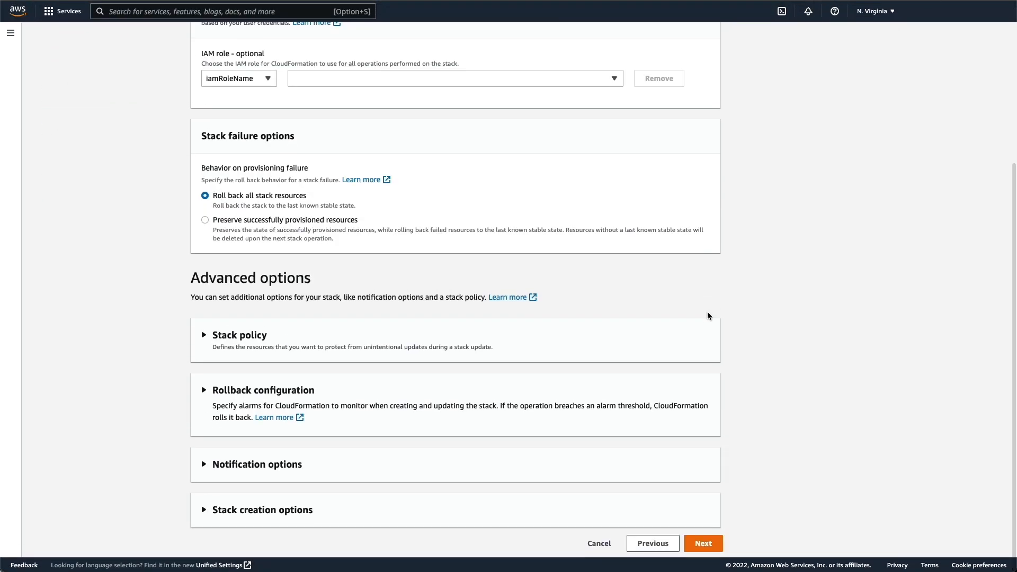
click(703, 543)
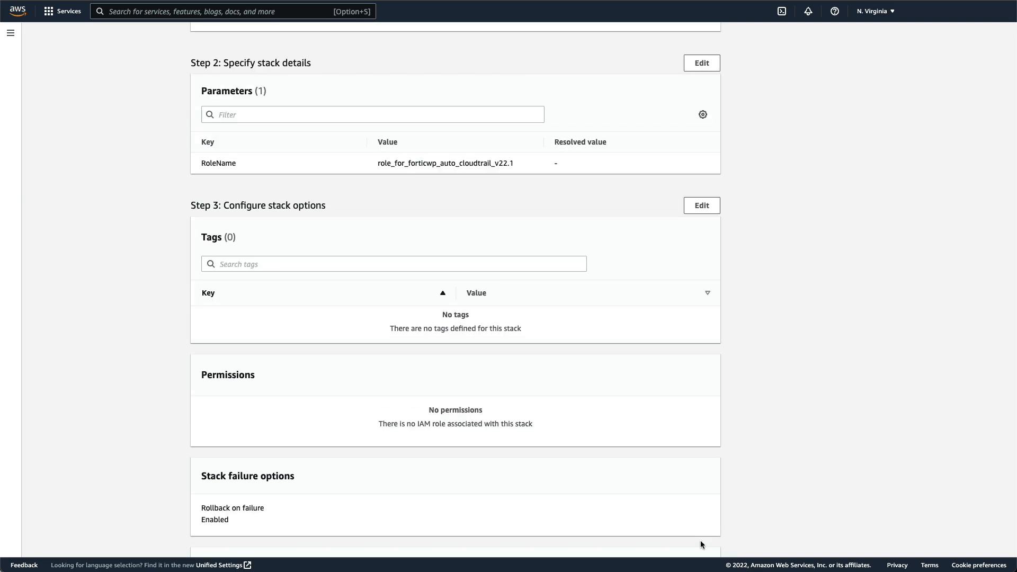
scroll(down, 3)
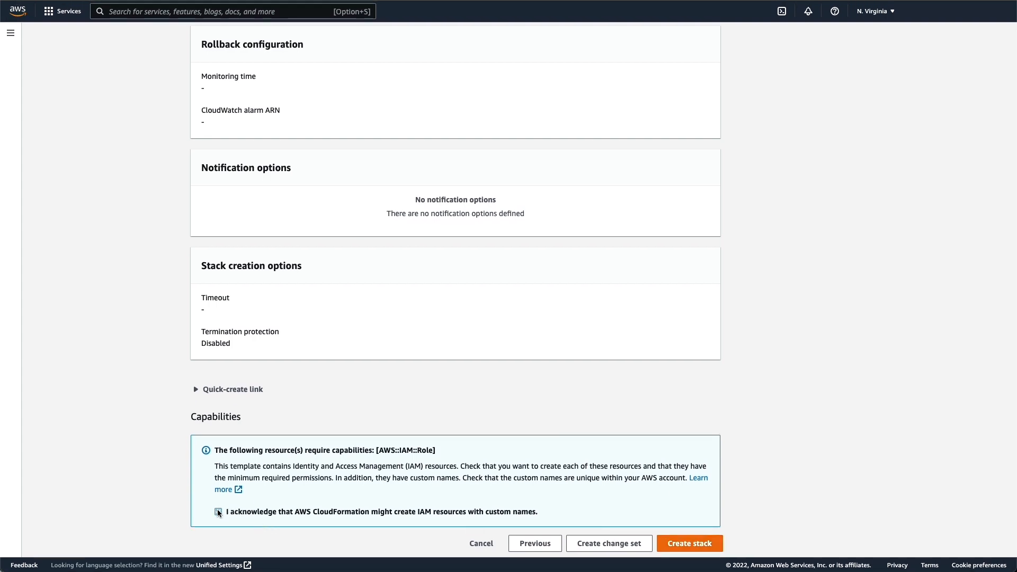
click(218, 512)
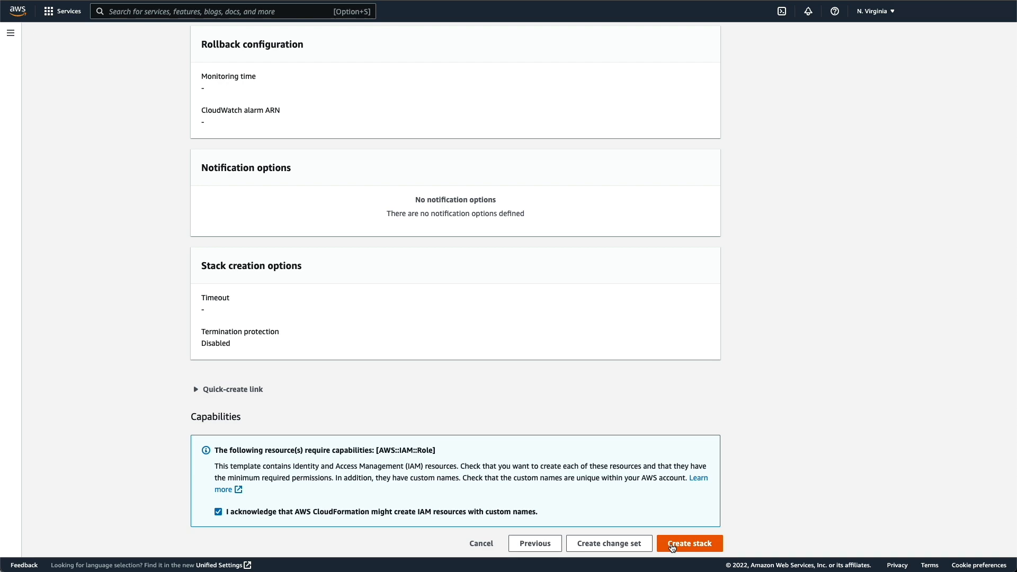
click(688, 543)
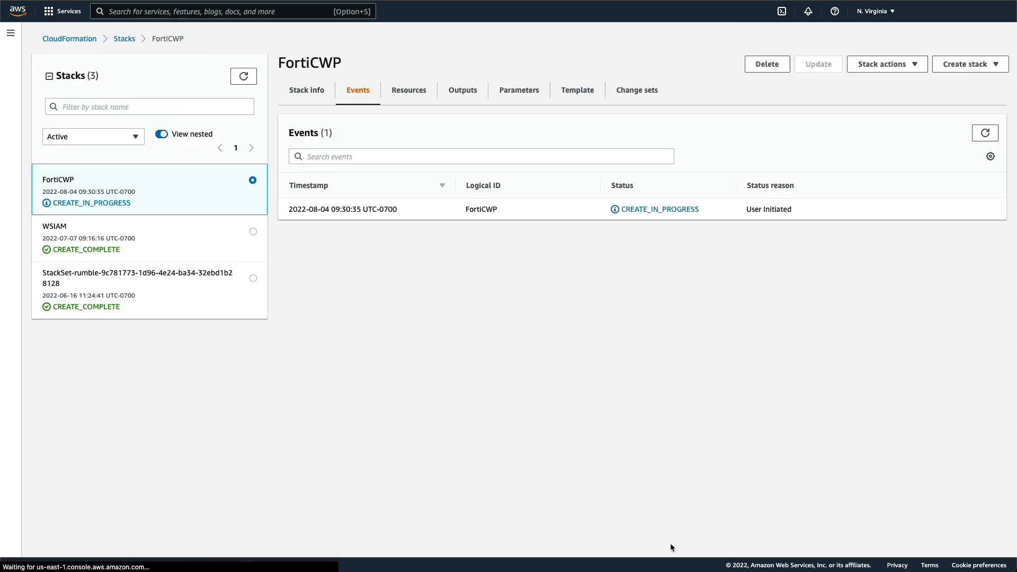
click(984, 133)
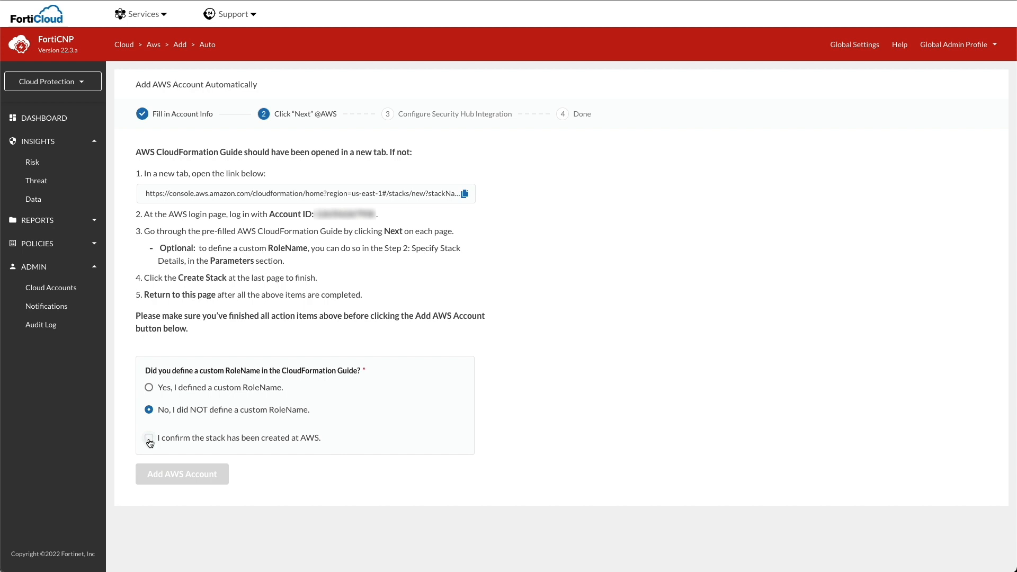
- Confirm the FortiCWP stack was created at AWS and add the AWS account
click(149, 437)
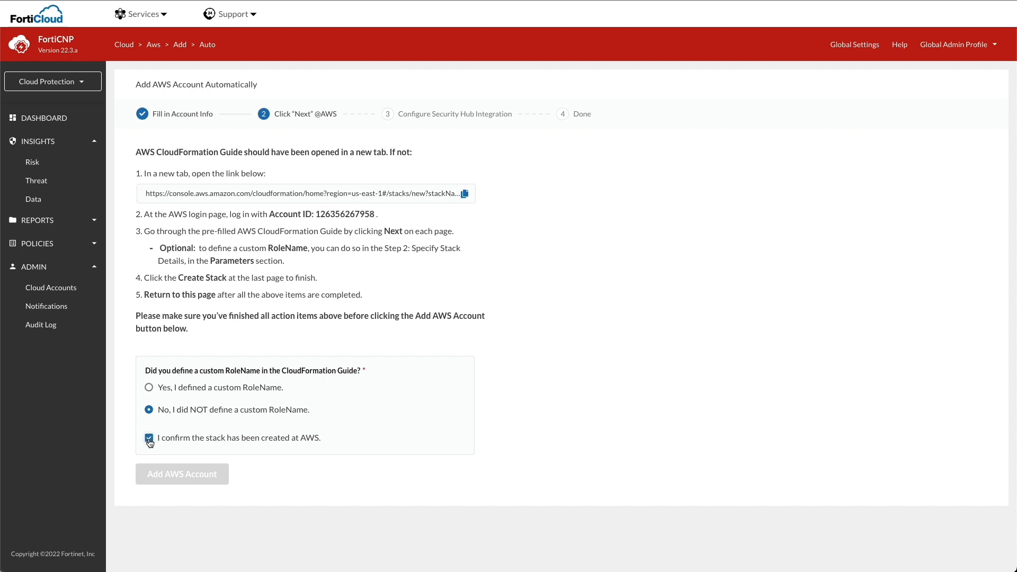
click(148, 437)
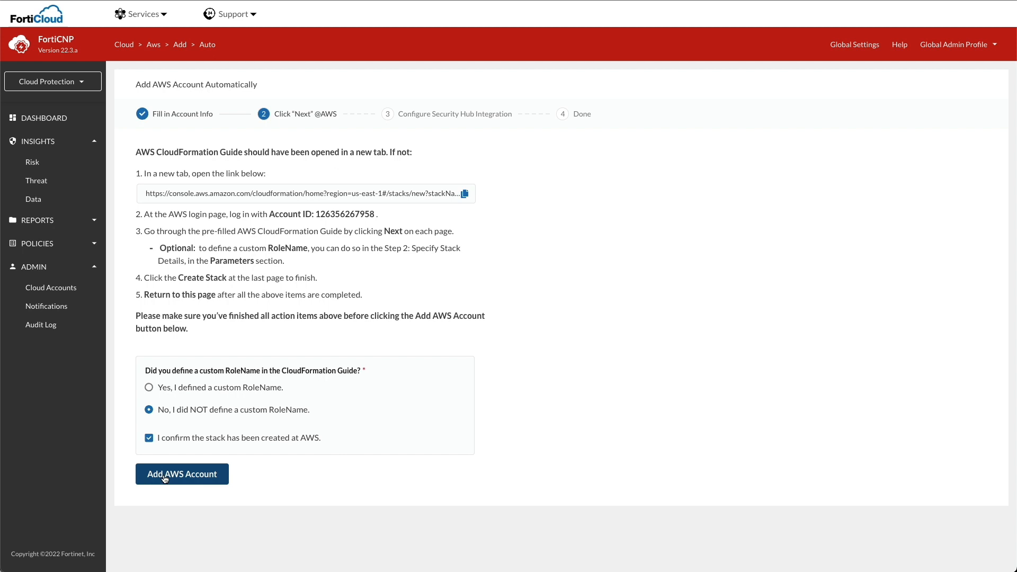
click(182, 473)
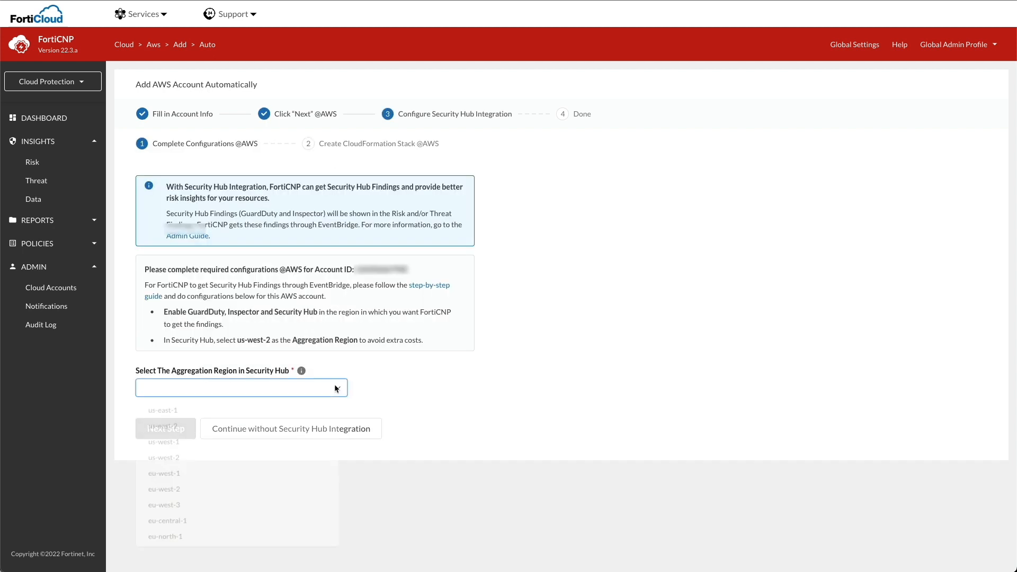
- Choose us-west-2 as the aggregation region and open the Security Hub CloudFormation guide
click(241, 388)
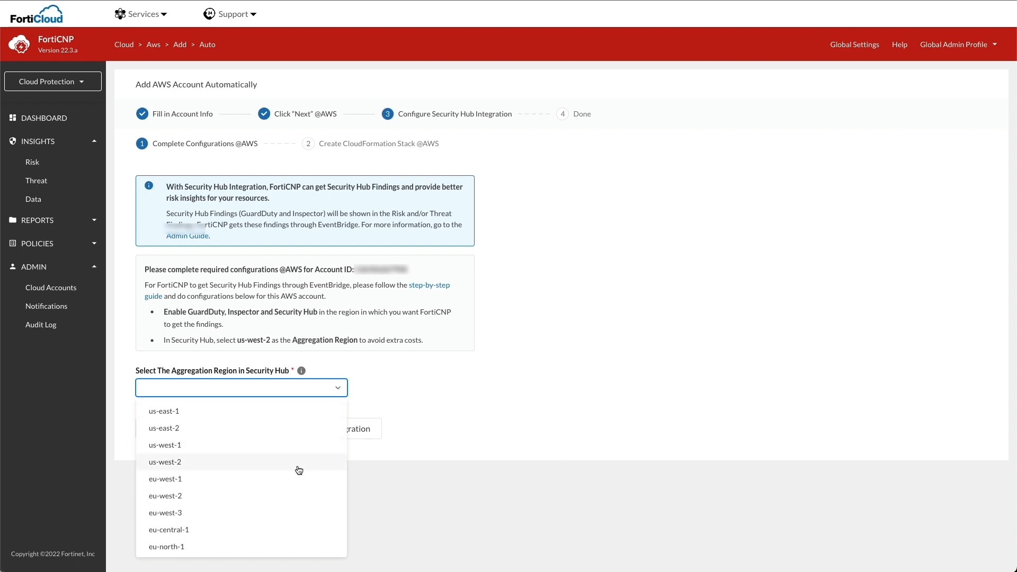
click(165, 462)
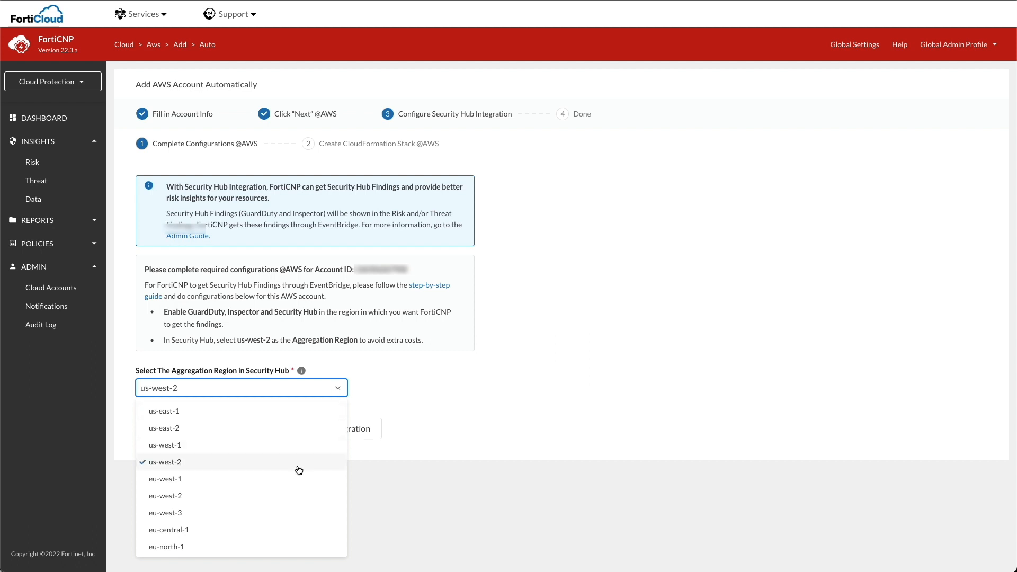
click(164, 462)
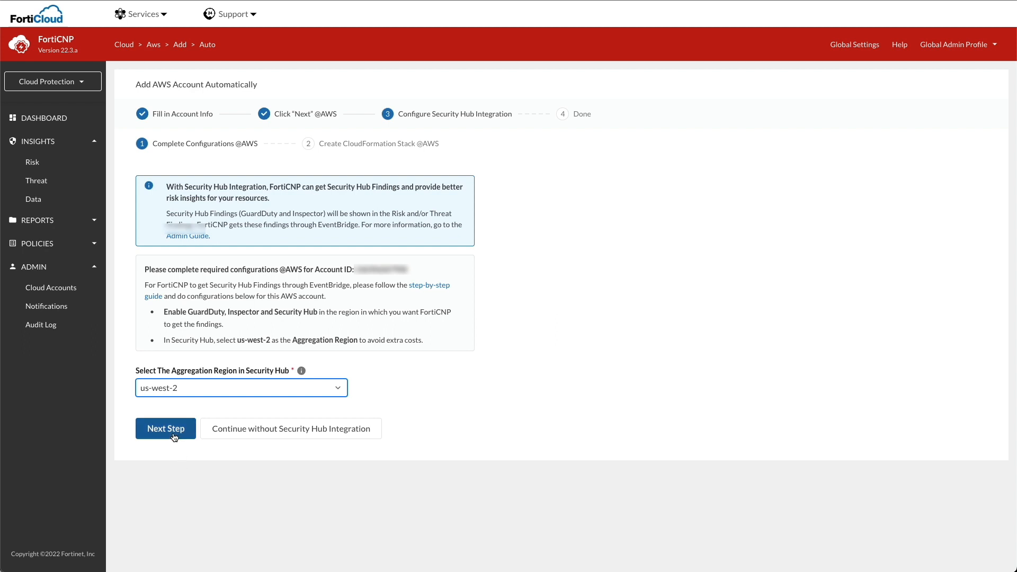
click(165, 428)
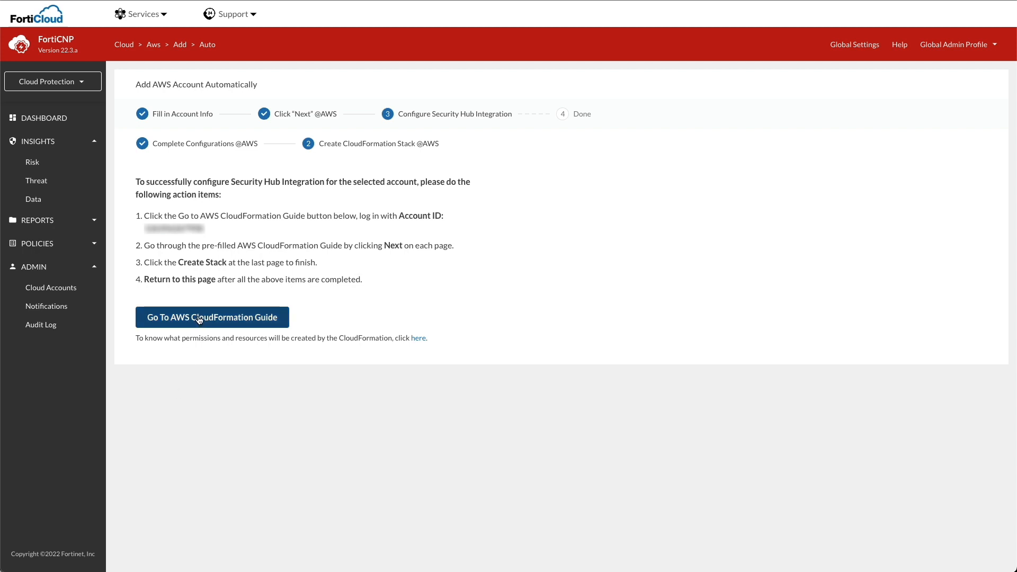
click(211, 318)
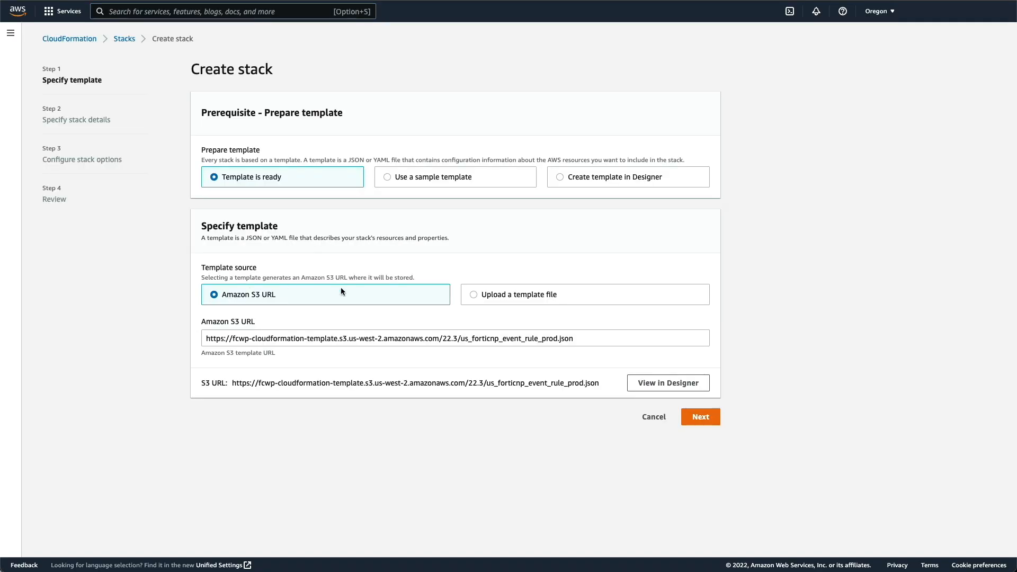
- Create the FortiCNPSecurityHubIntegration stack with default options, acknowledging IAM resource creation
click(700, 416)
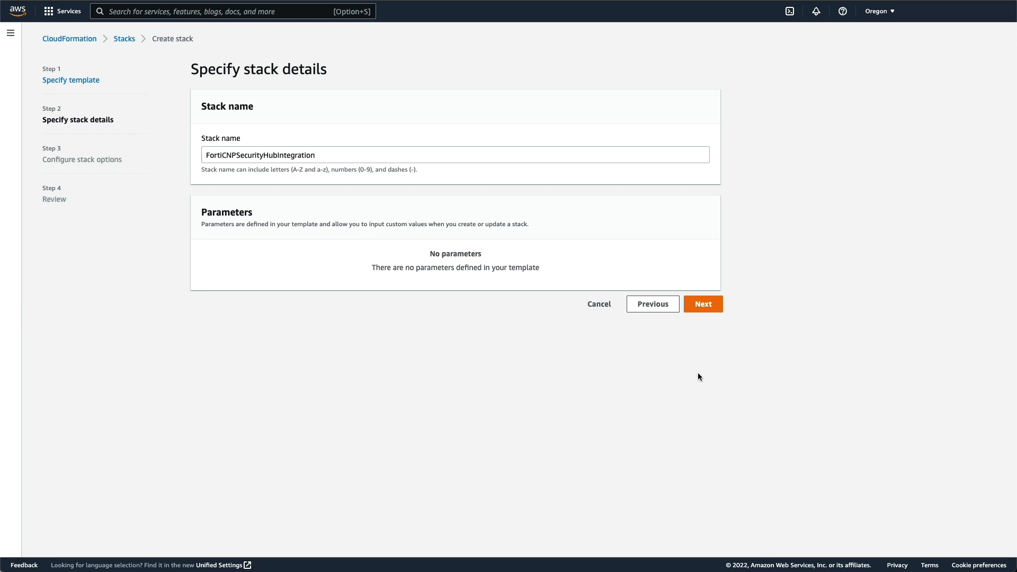
scroll(down, 3)
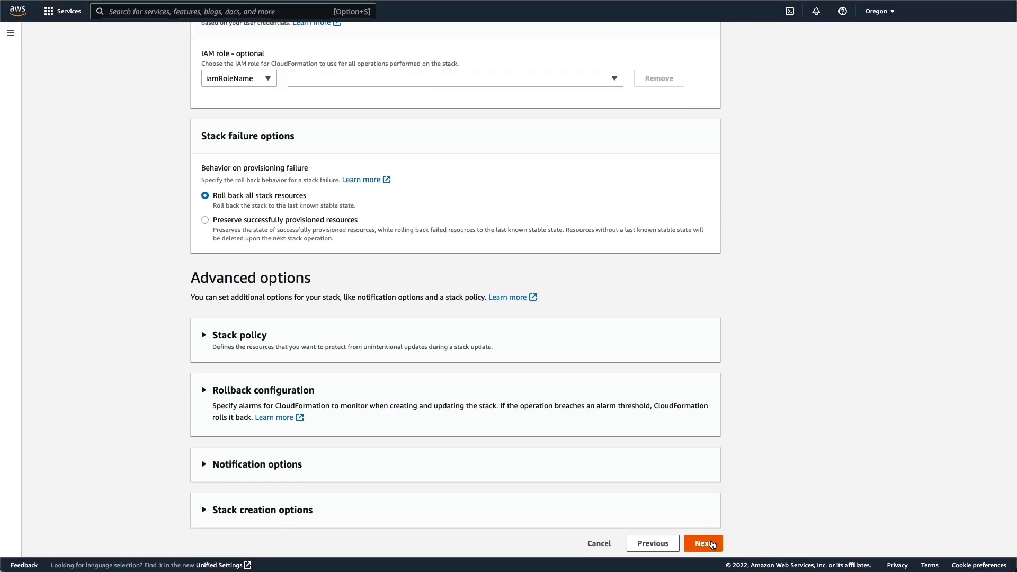
click(703, 543)
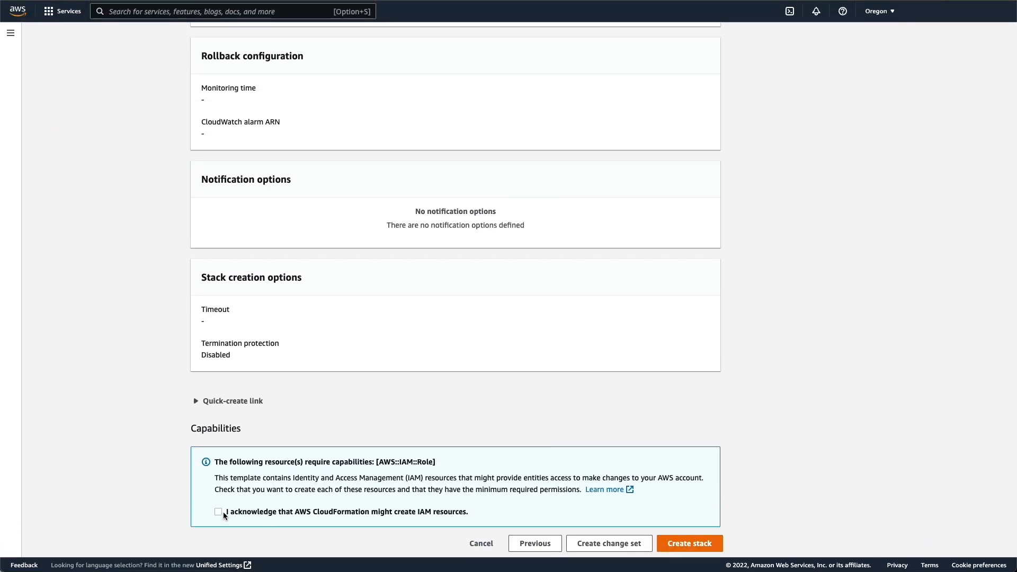
click(218, 512)
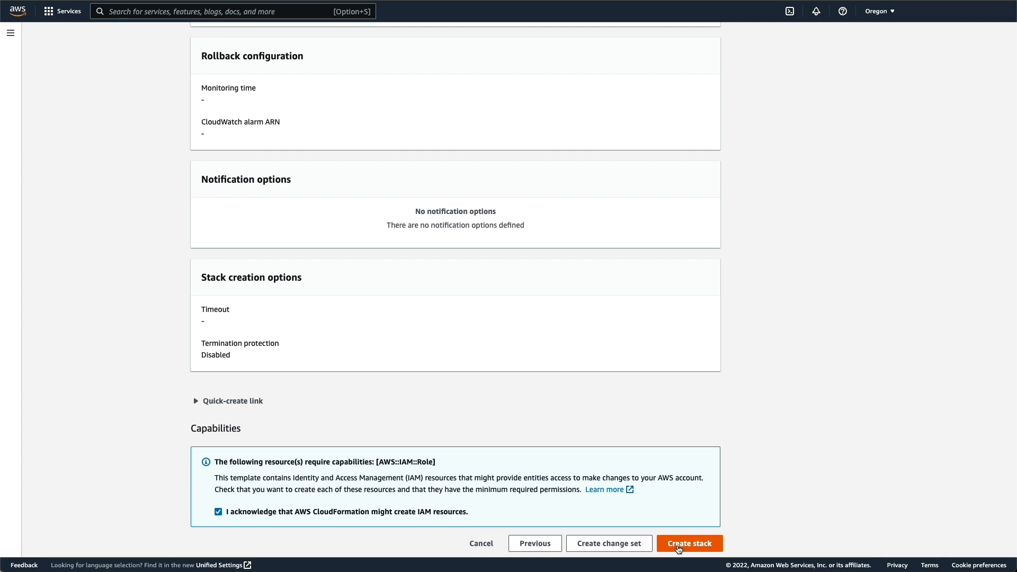
click(688, 543)
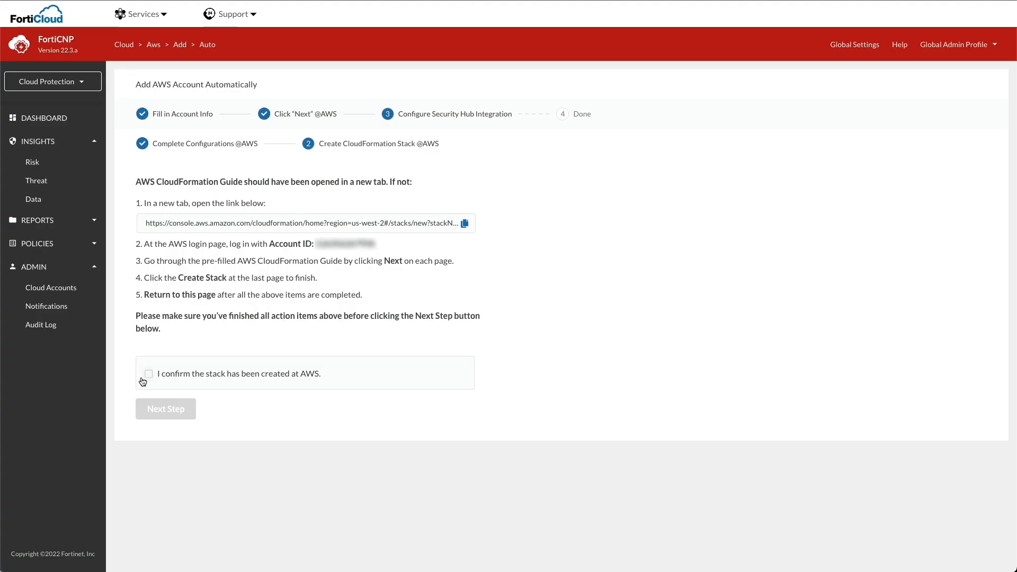
- Confirm the integration stack exists, complete the Security Hub step, and check the account status
click(148, 374)
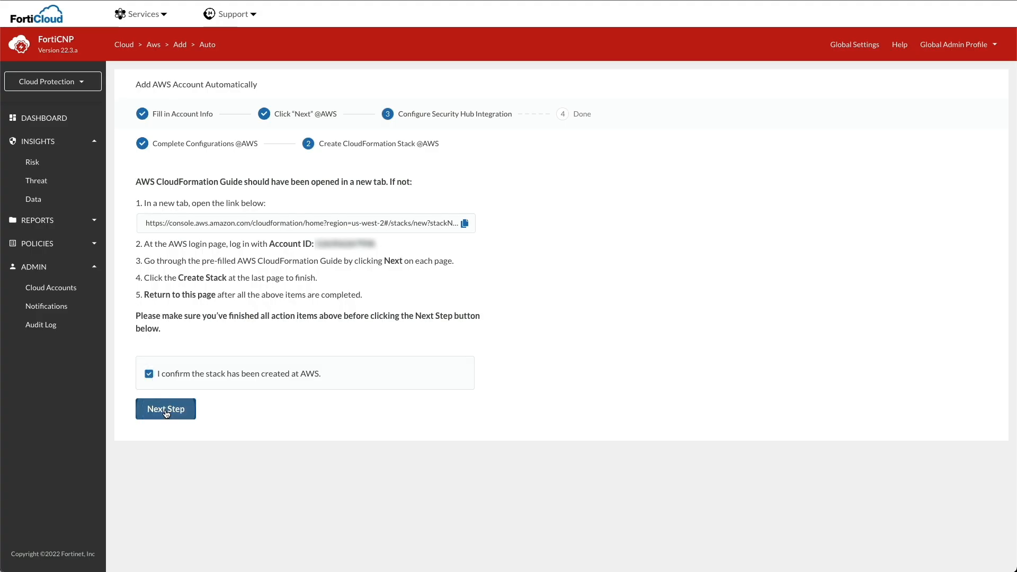
click(166, 408)
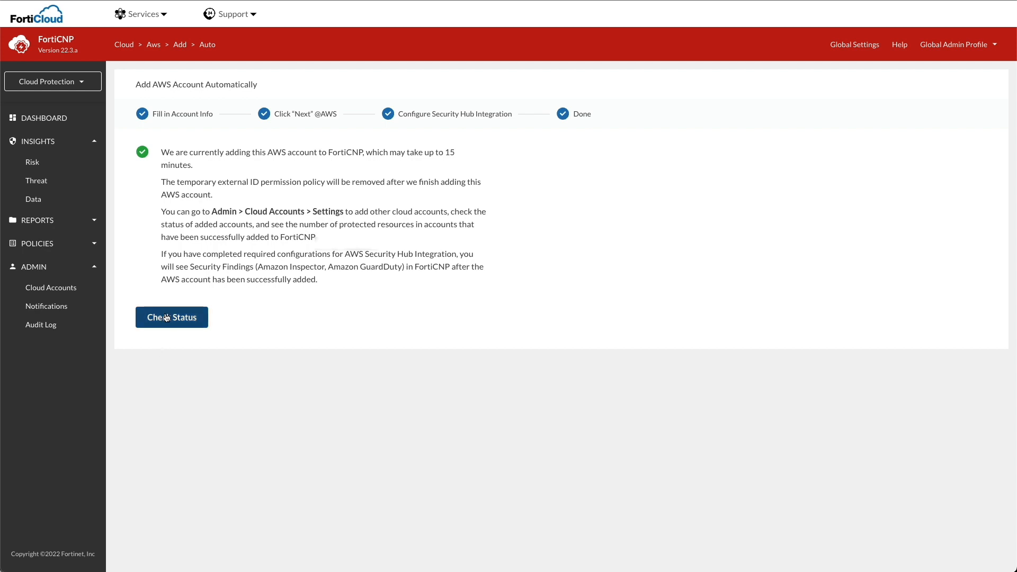
click(171, 317)
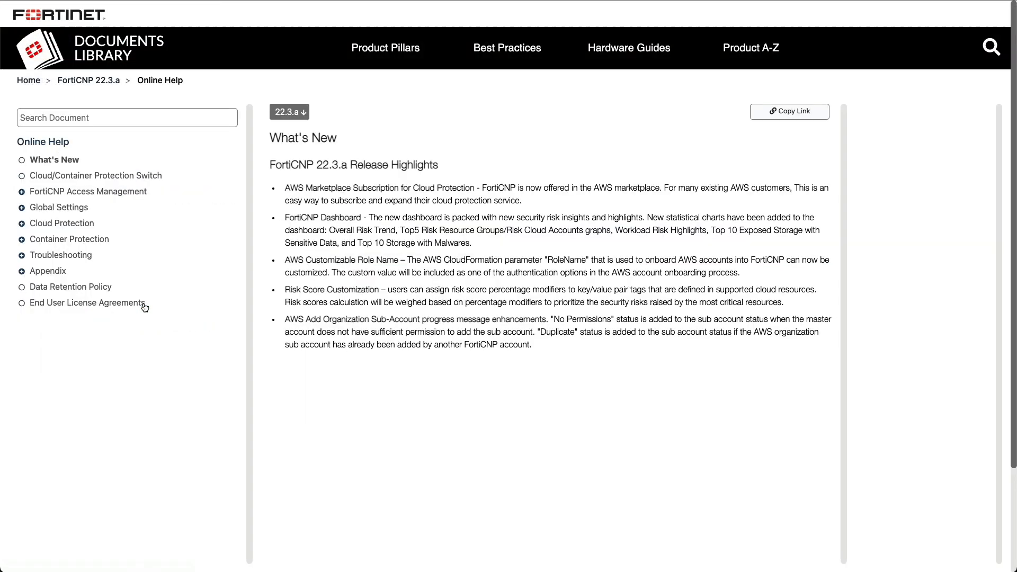
- Show the Cloud Protection topic in the FortiCNP 22.3.a online help navigation
click(62, 223)
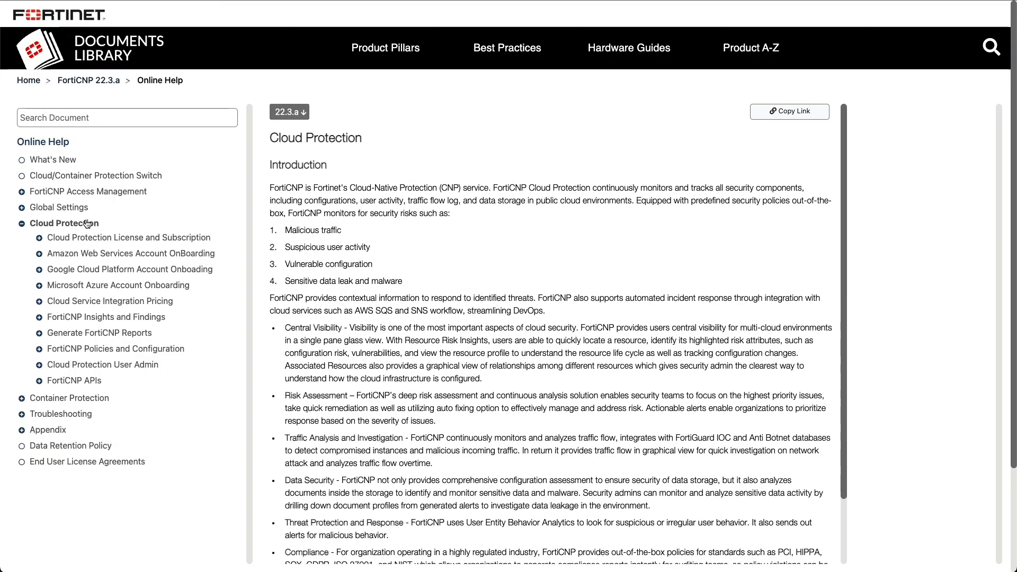